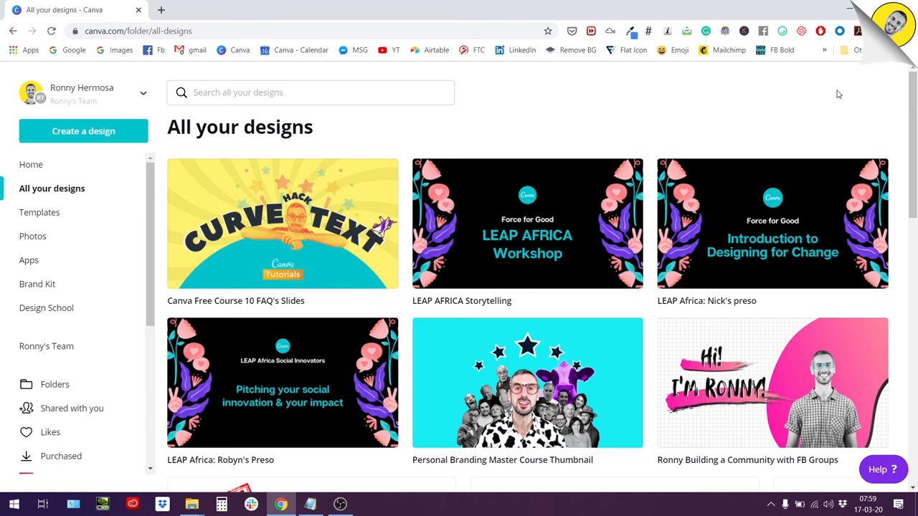
pyautogui.moveTo(763, 60)
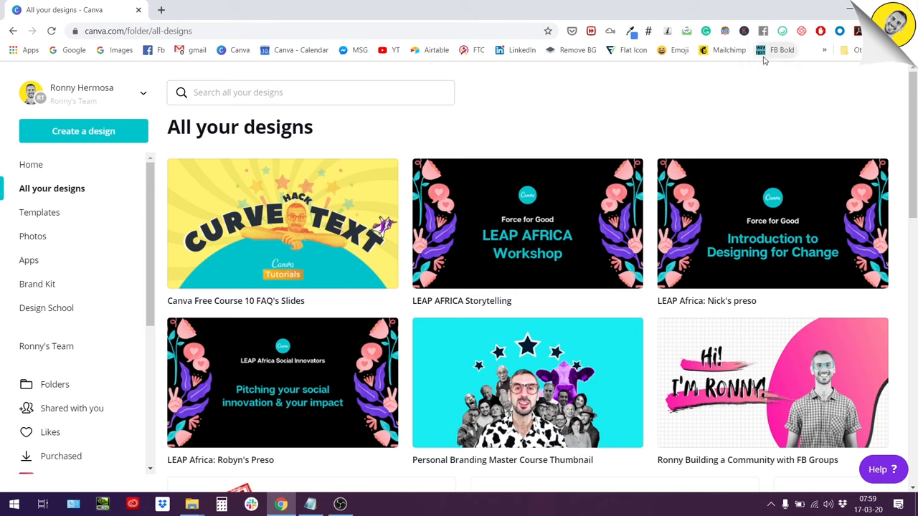
pyautogui.moveTo(175, 150)
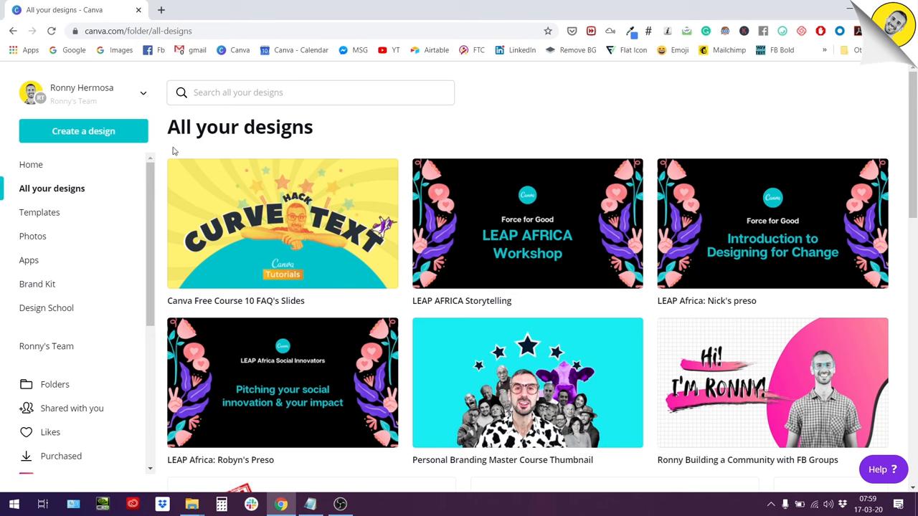
pyautogui.moveTo(92, 136)
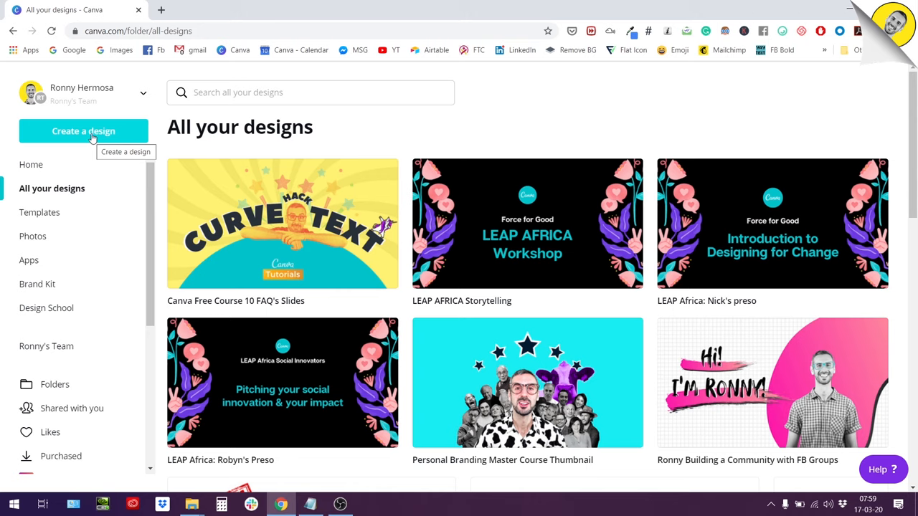
# Start a new blank 16:9 Presentation design from Create a design.
pyautogui.click(83, 130)
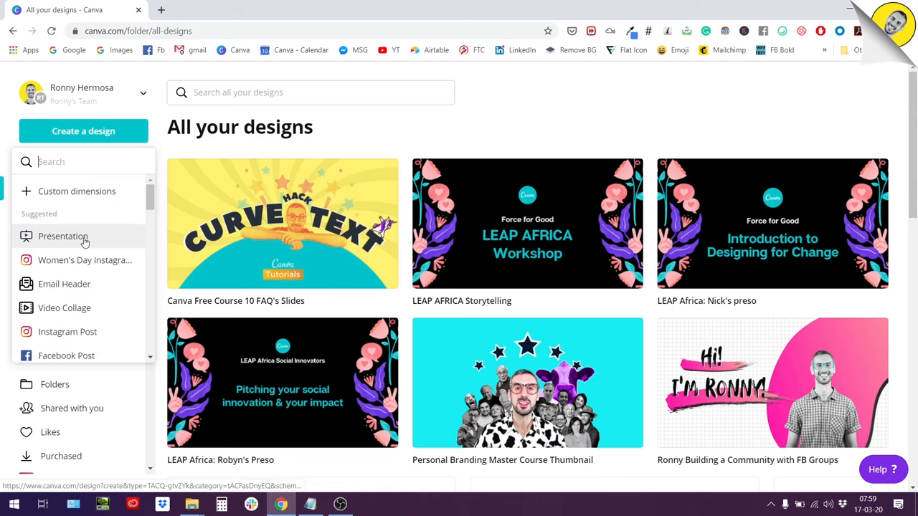
pyautogui.click(64, 235)
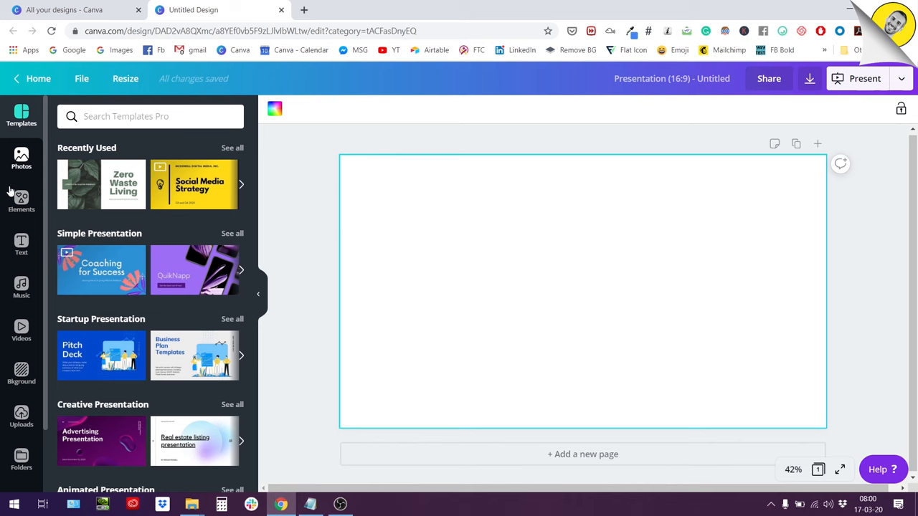
# Add the leaf photo, pink portrait and underwater illustration from Uploads to the slide.
pyautogui.click(22, 158)
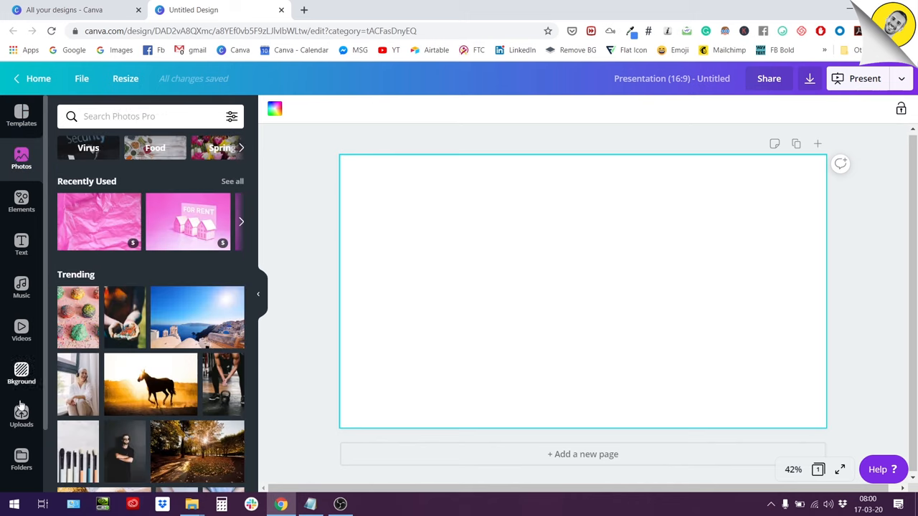
pyautogui.click(20, 416)
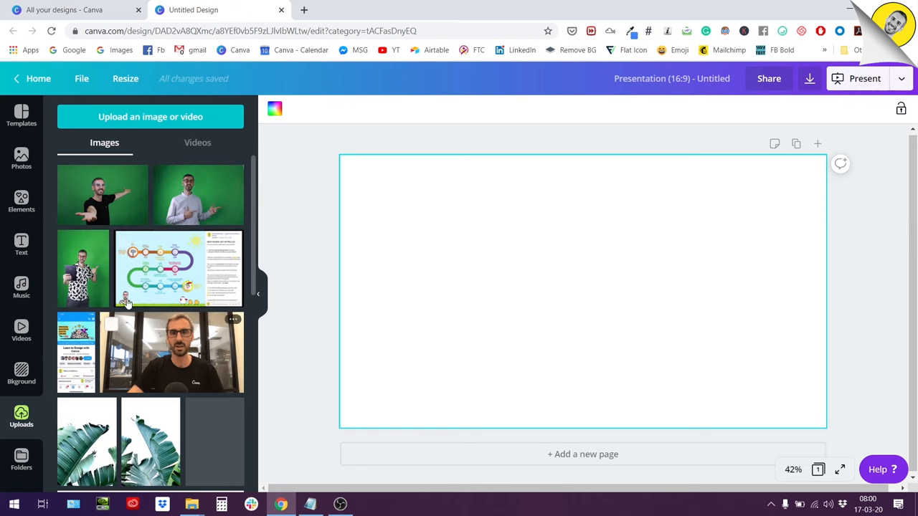
pyautogui.scroll(-3)
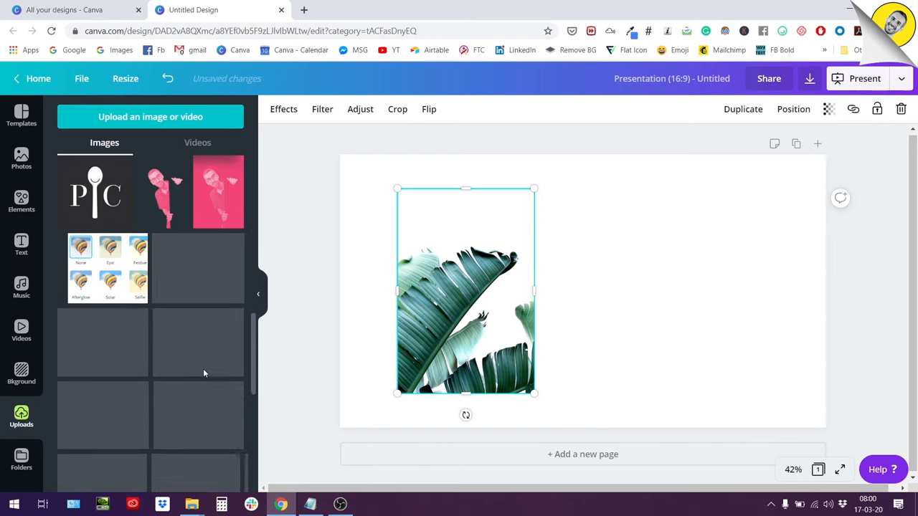
pyautogui.click(218, 189)
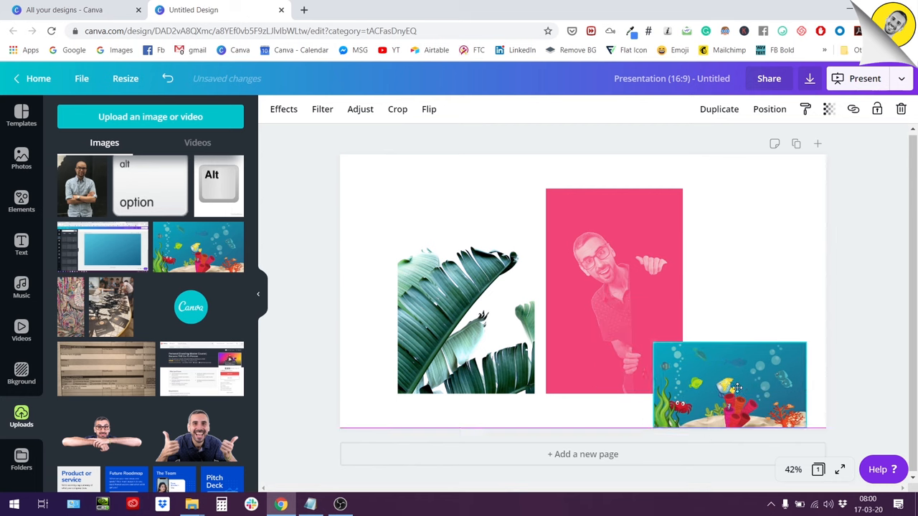
# Arrange the three images side by side, moving the underwater illustration up beside the portrait.
pyautogui.moveTo(729, 384); pyautogui.dragTo(734, 304)
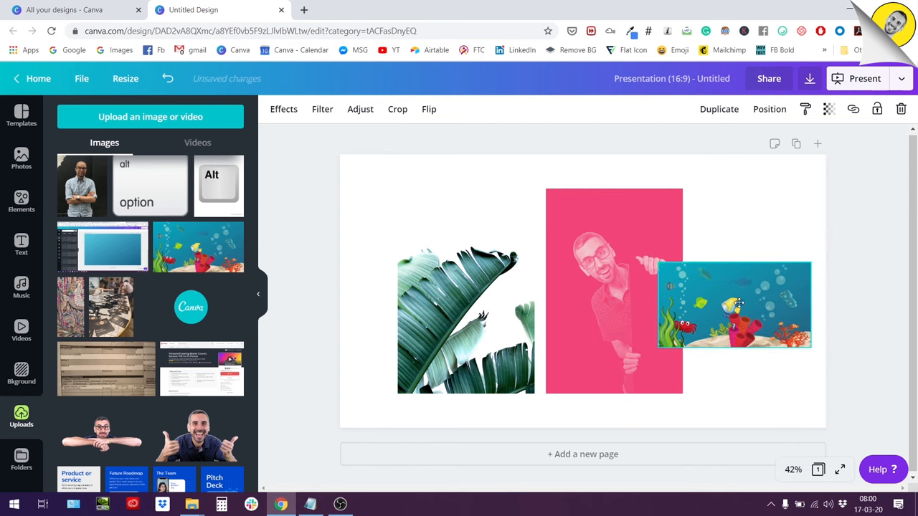
pyautogui.click(452, 287)
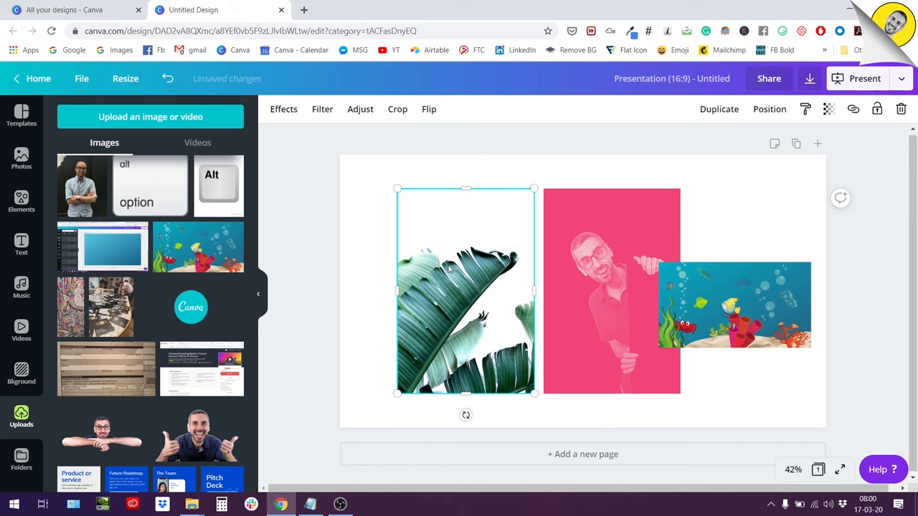
pyautogui.click(610, 290)
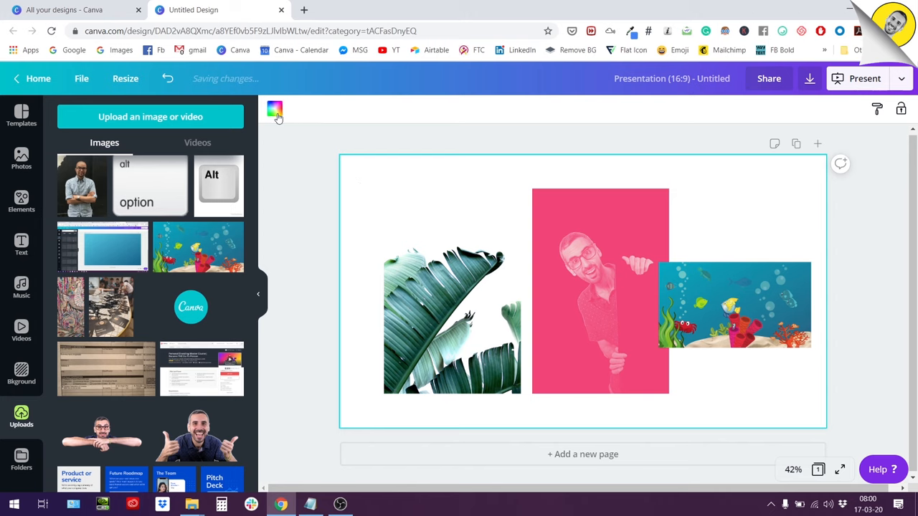
# Browse the background colour panel down to the Photo Colors greens, greys and teals.
pyautogui.click(275, 109)
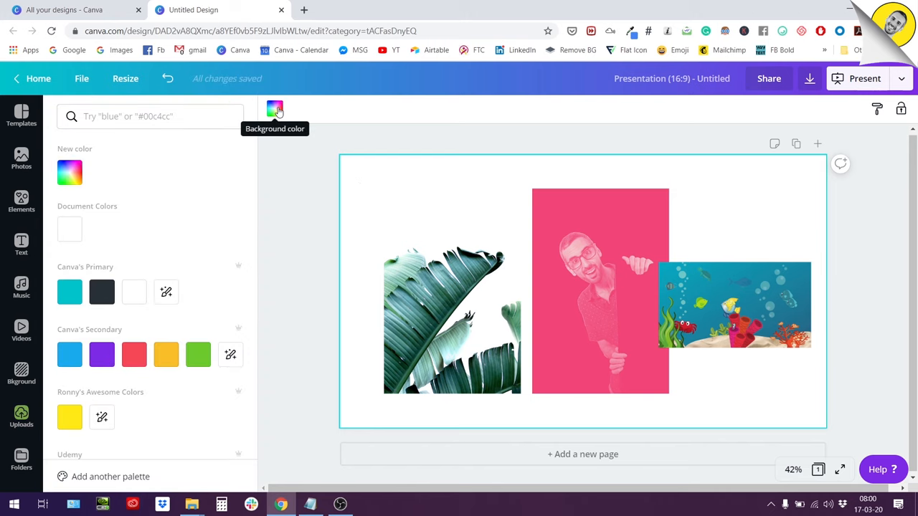
pyautogui.moveTo(63, 270)
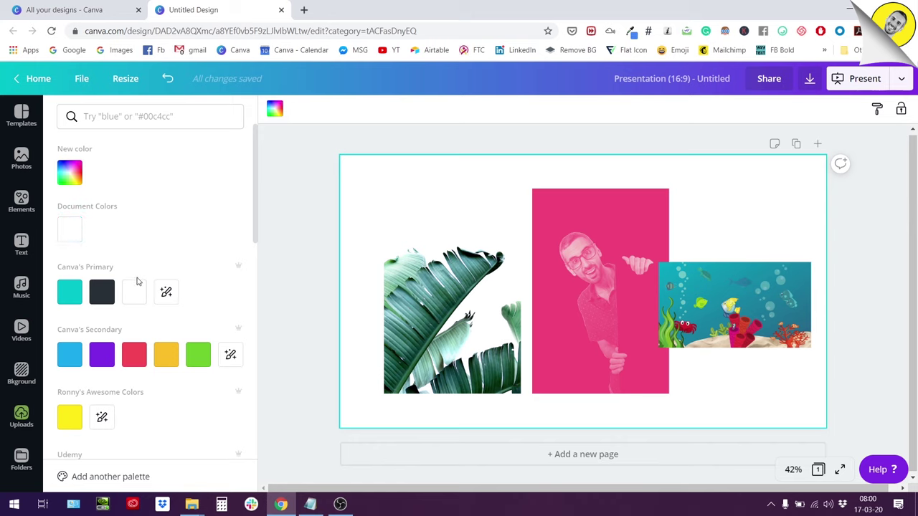
pyautogui.scroll(-3)
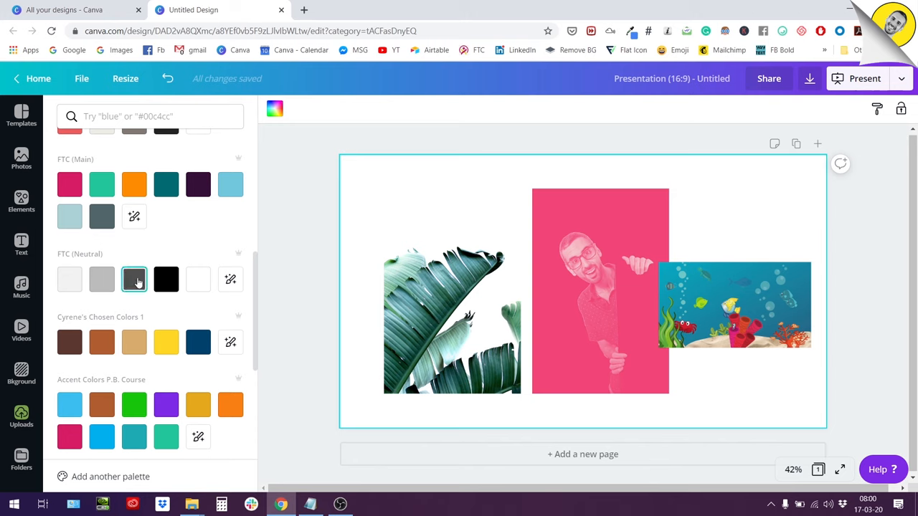
pyautogui.moveTo(135, 278)
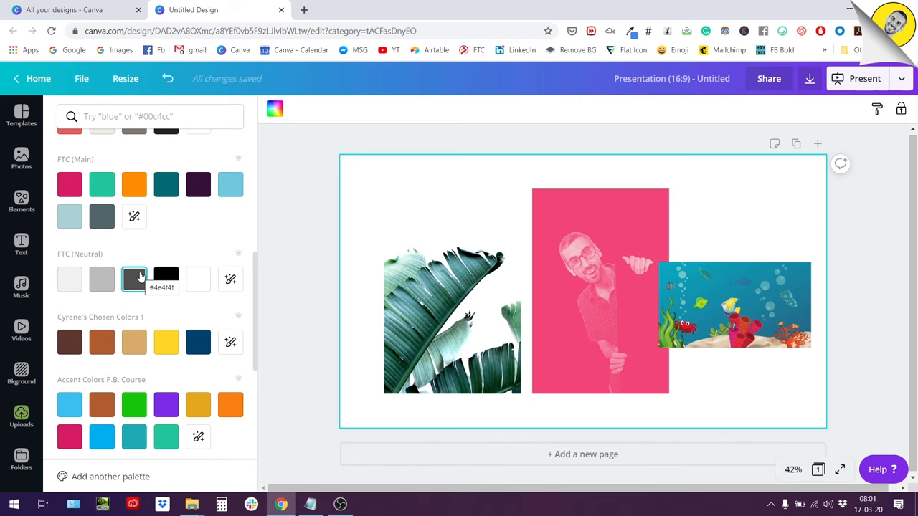
pyautogui.moveTo(178, 246)
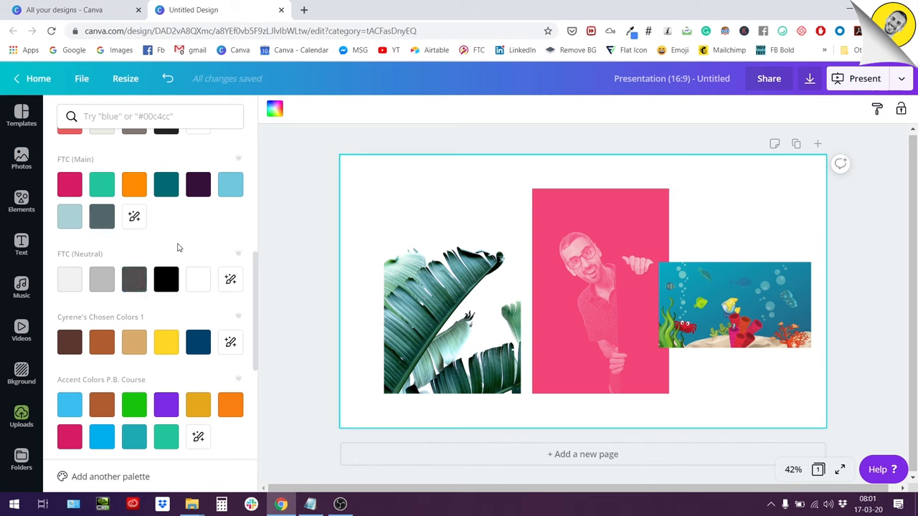
pyautogui.moveTo(101, 215)
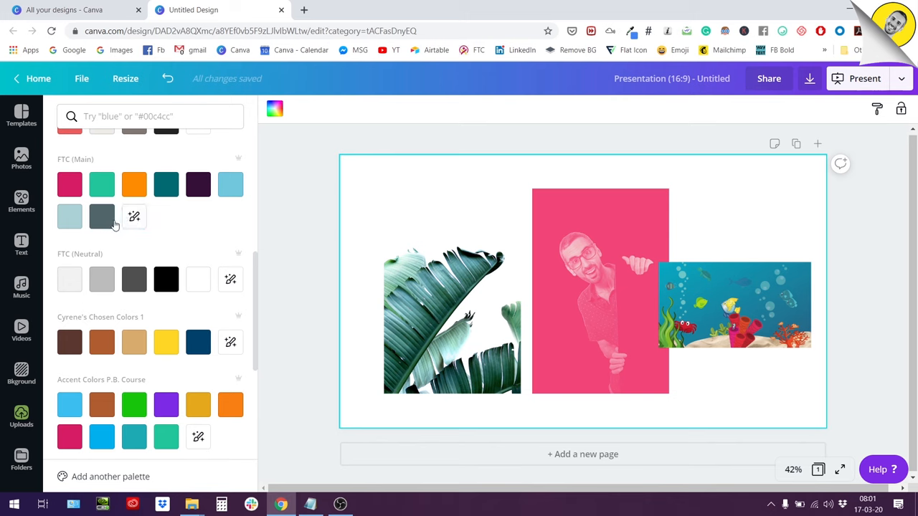
pyautogui.scroll(-3)
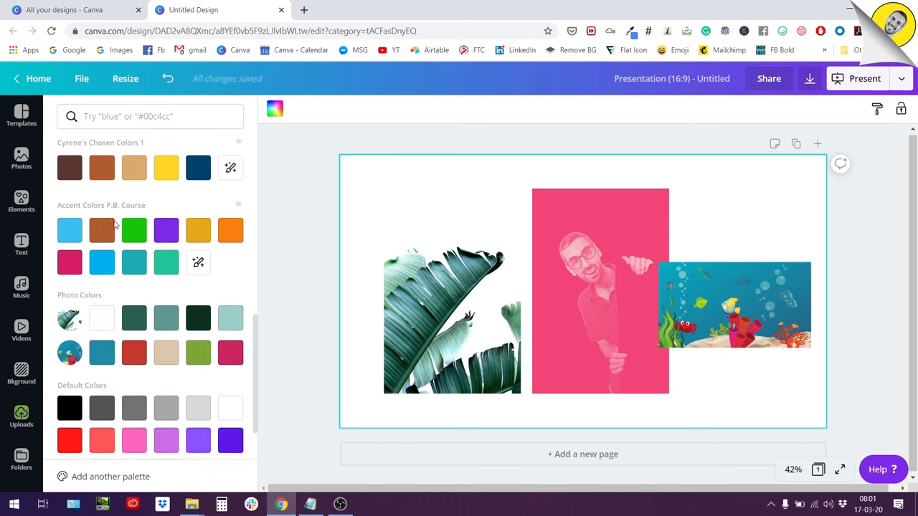
pyautogui.scroll(-3)
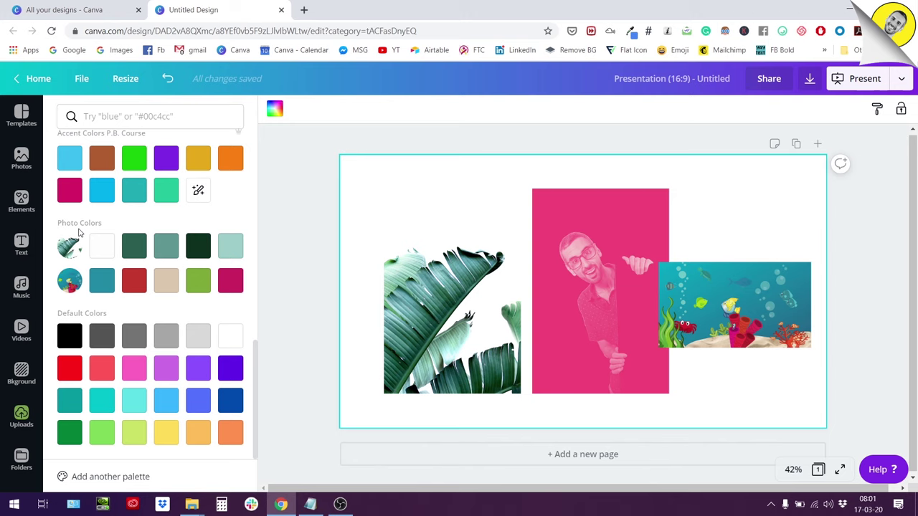
pyautogui.scroll(3)
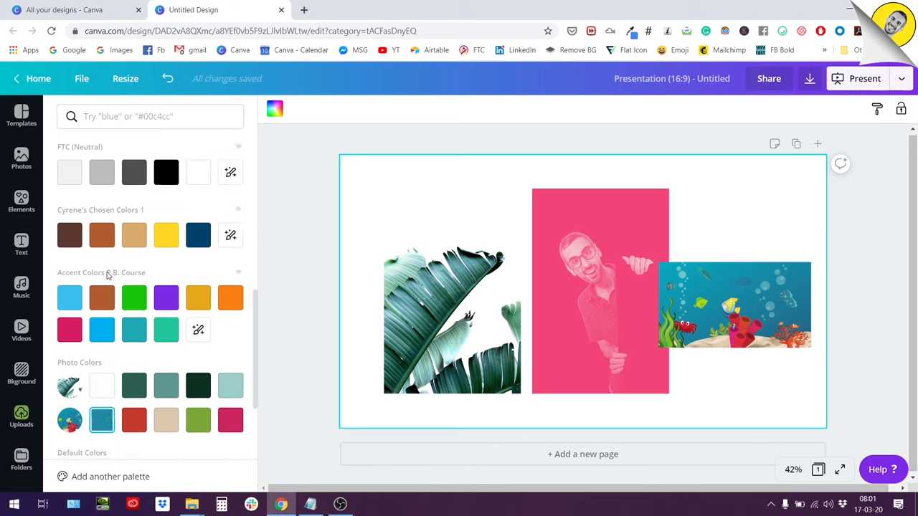
pyautogui.scroll(-3)
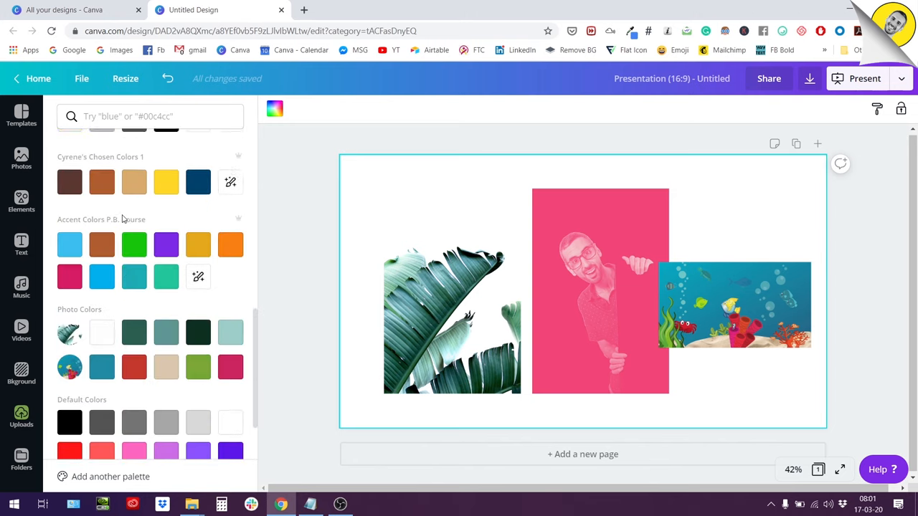
pyautogui.scroll(-3)
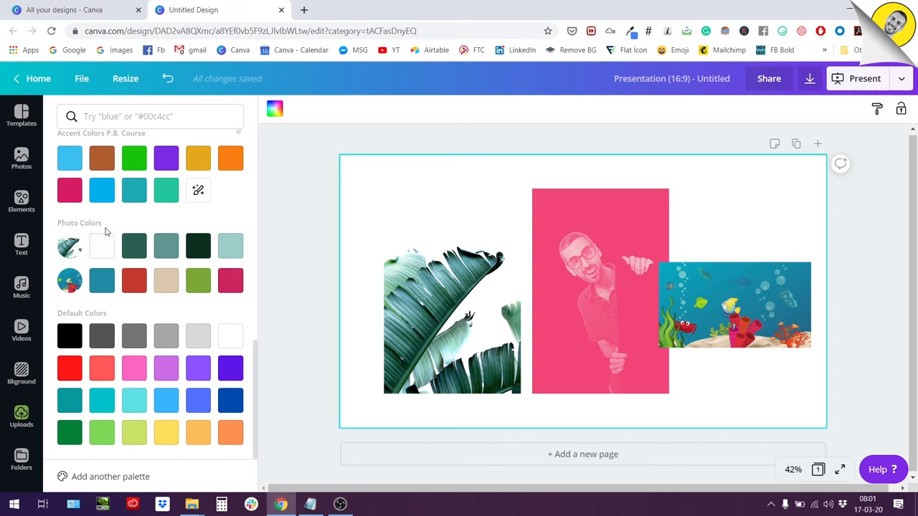
pyautogui.moveTo(70, 260)
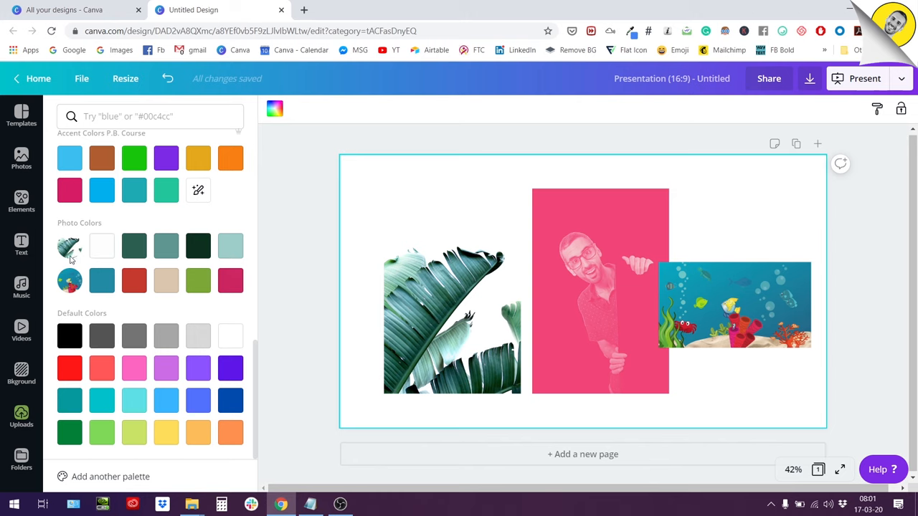
pyautogui.moveTo(72, 258)
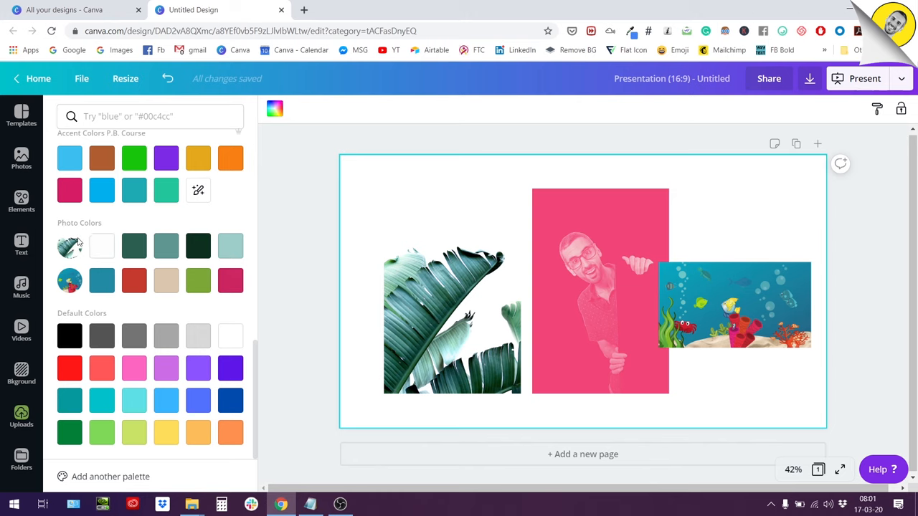
pyautogui.moveTo(79, 246)
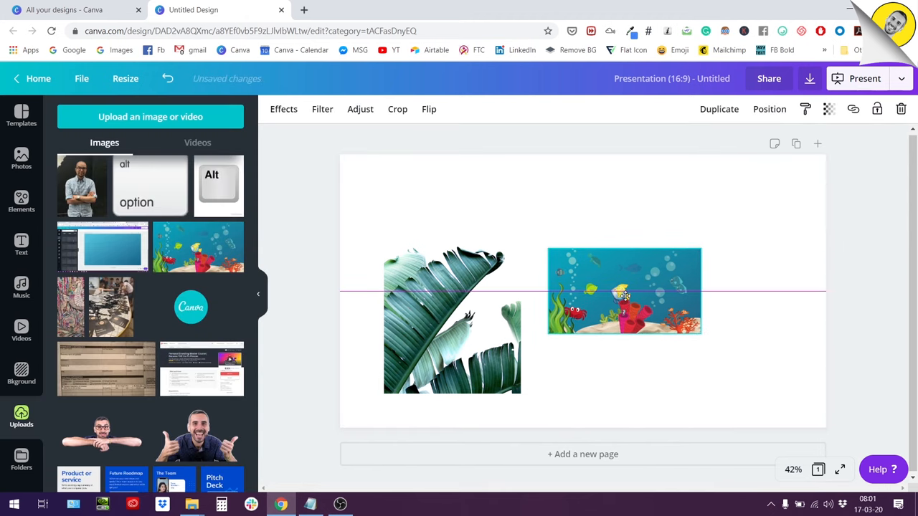
# Select the underwater illustration and scroll to the Photo Colors palettes drawn from it.
pyautogui.click(624, 290)
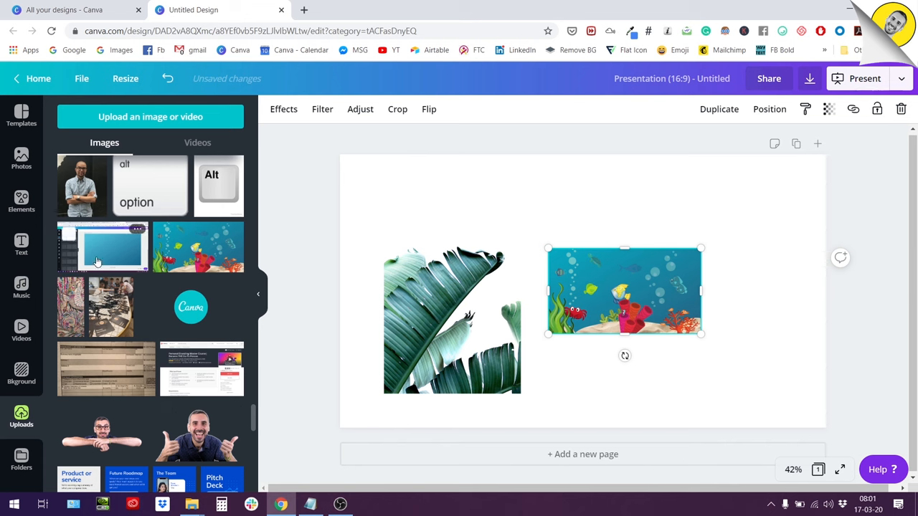
pyautogui.scroll(-3)
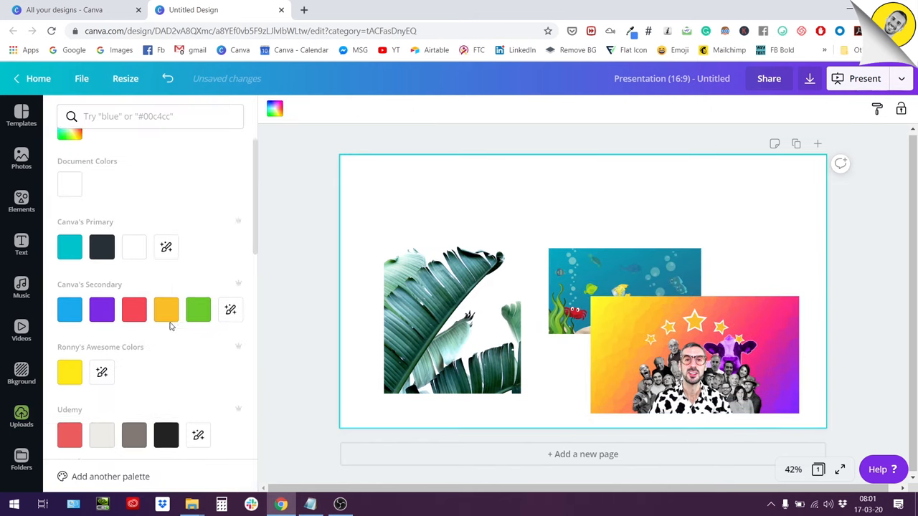
pyautogui.scroll(-3)
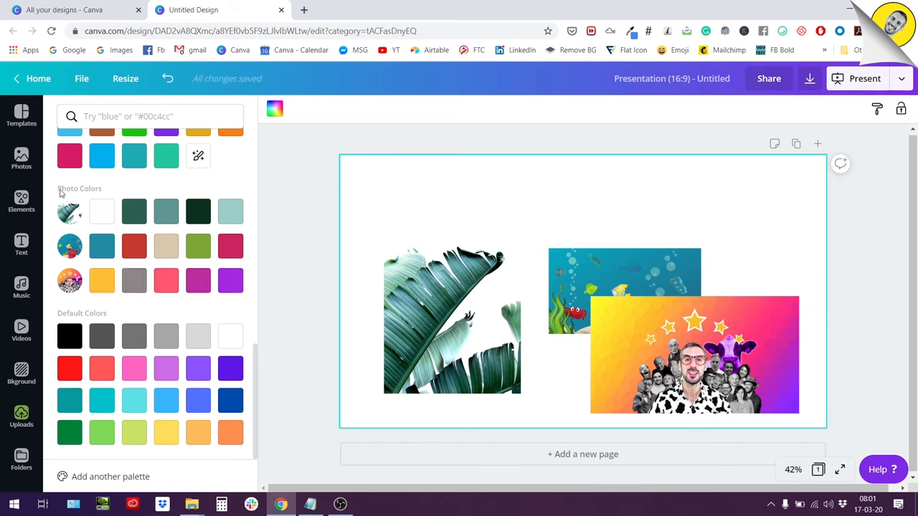
pyautogui.moveTo(149, 231)
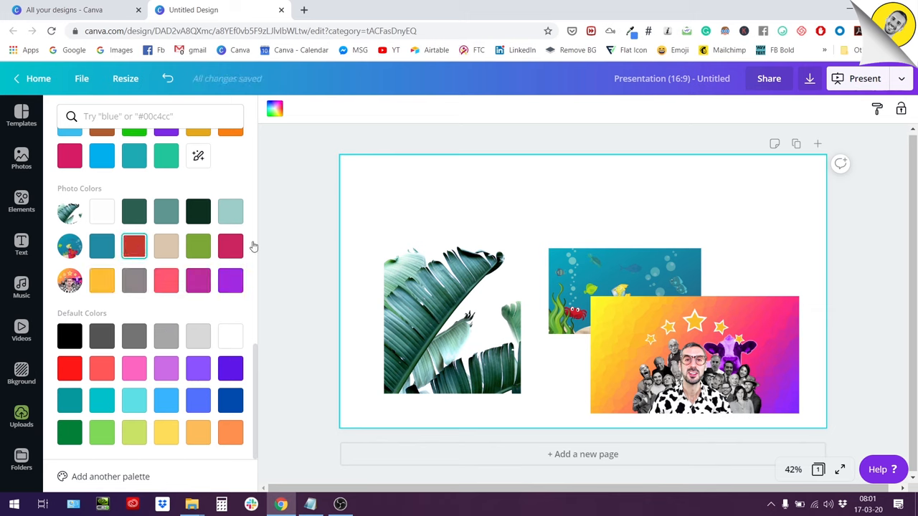
# Select the purple-yellow gradient photo and browse its Photo Colors swatches.
pyautogui.click(694, 355)
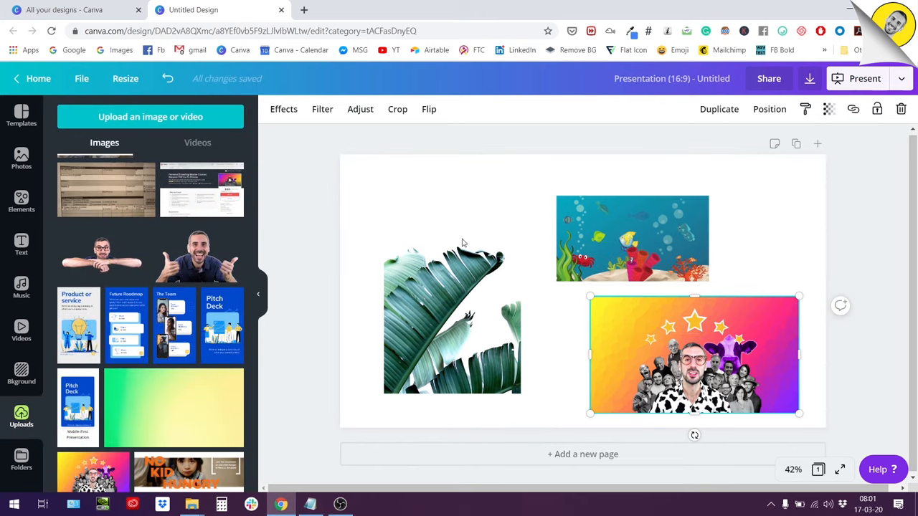
pyautogui.click(273, 109)
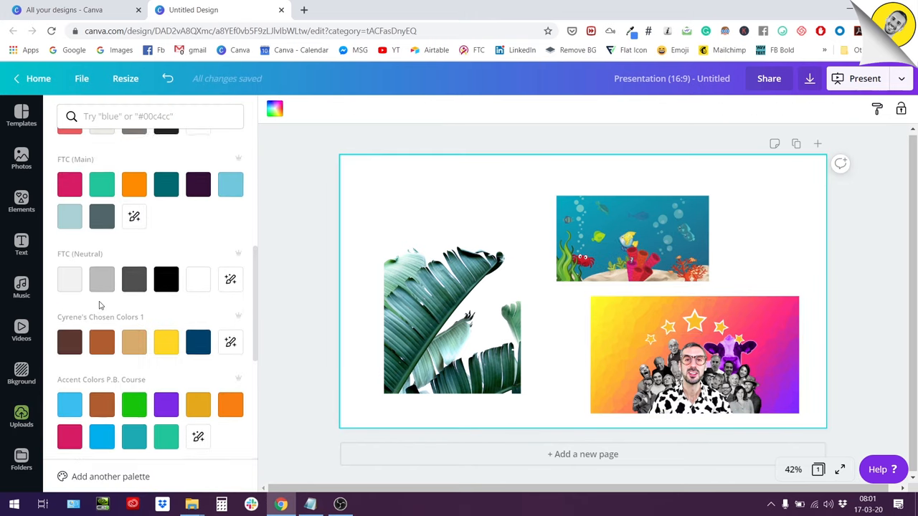
pyautogui.scroll(-3)
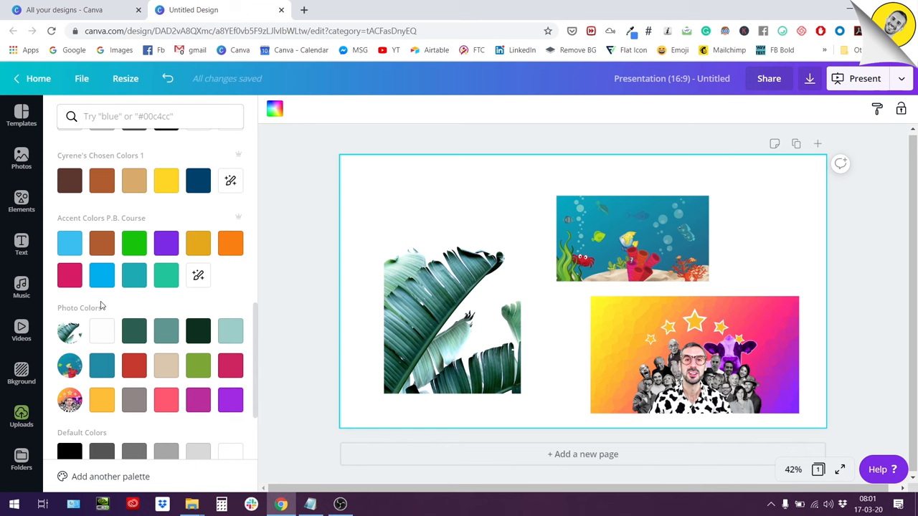
pyautogui.click(452, 319)
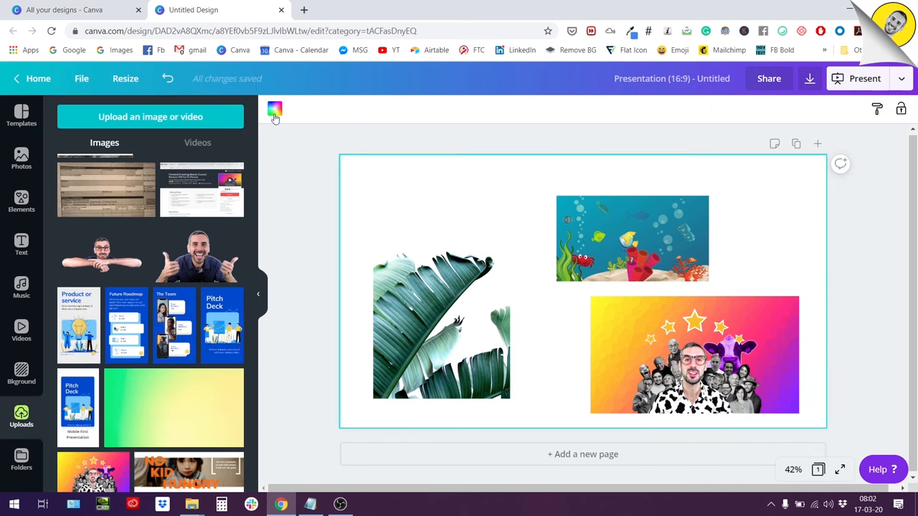
# Reopen the background colour palettes and select the leaf photo on the slide.
pyautogui.click(275, 109)
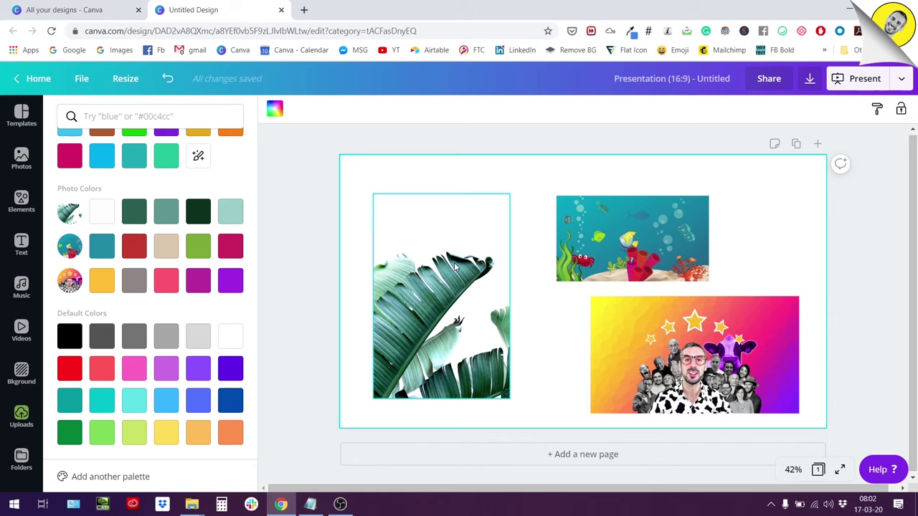
pyautogui.moveTo(441, 218)
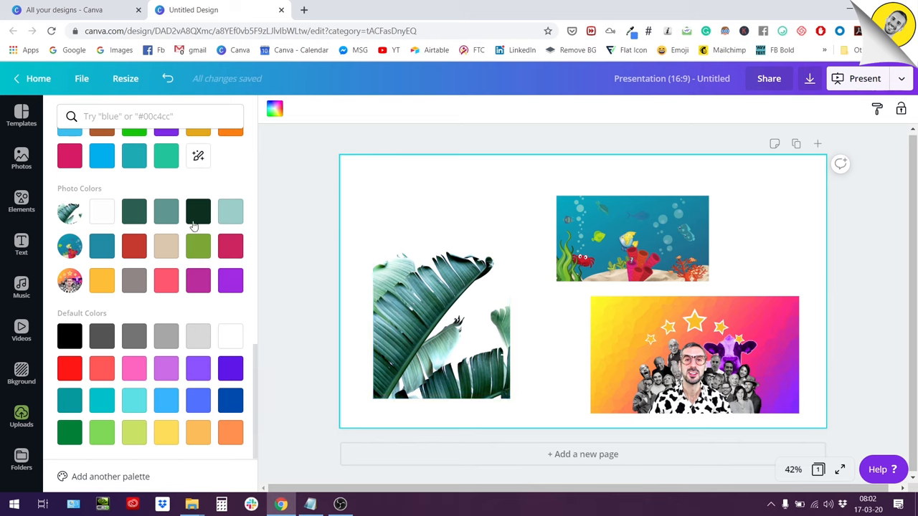
pyautogui.moveTo(58, 243)
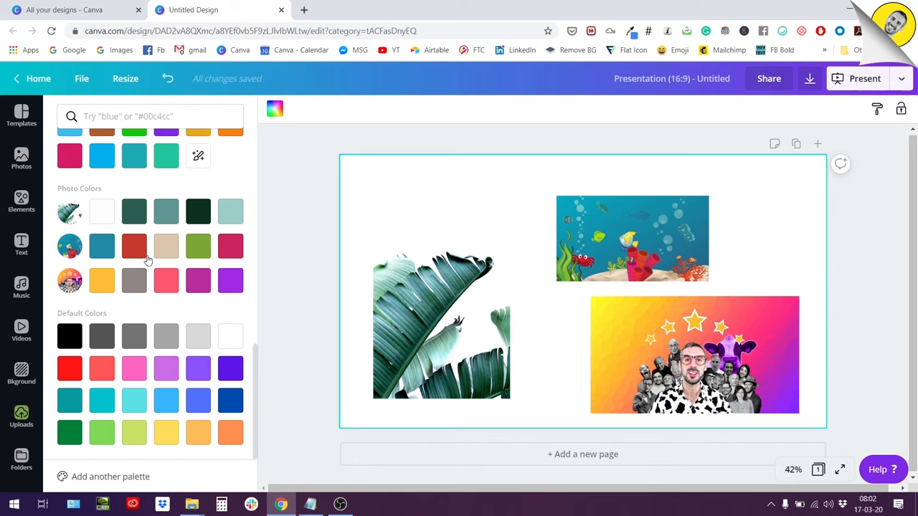
pyautogui.click(442, 323)
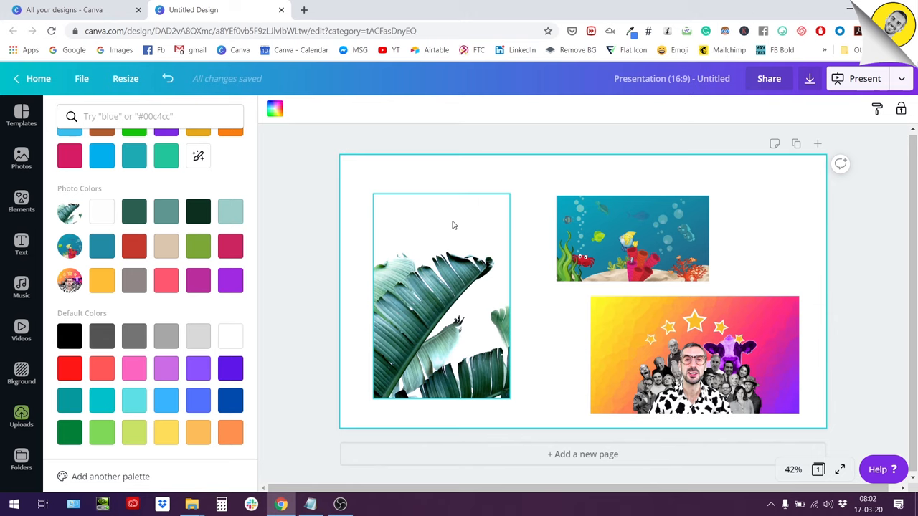
pyautogui.moveTo(479, 301)
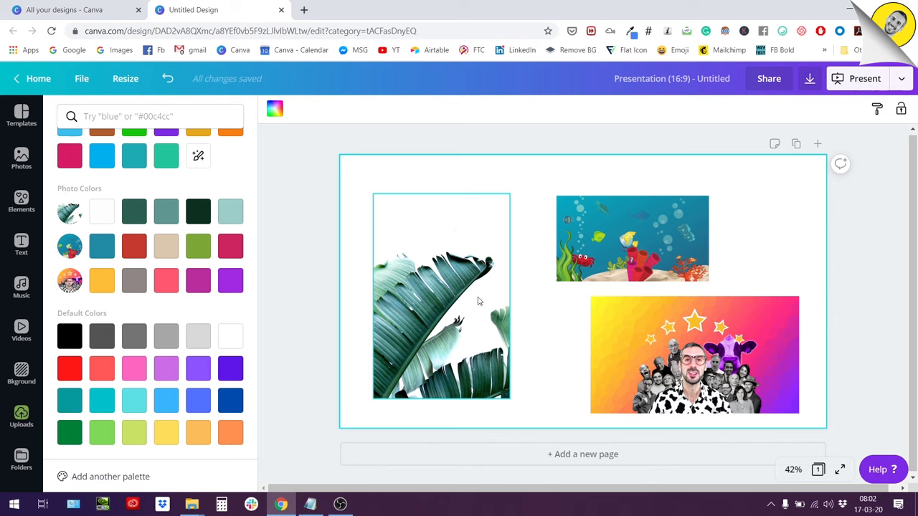
pyautogui.click(441, 297)
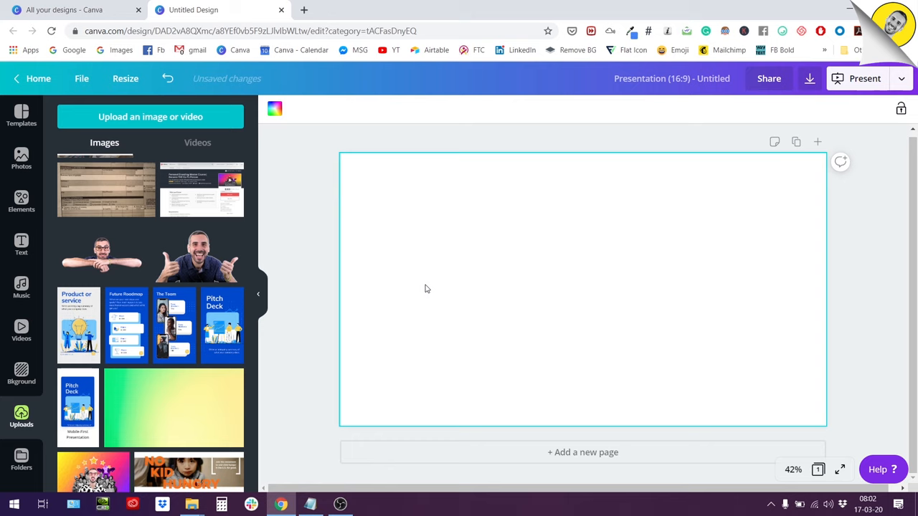
pyautogui.moveTo(83, 240)
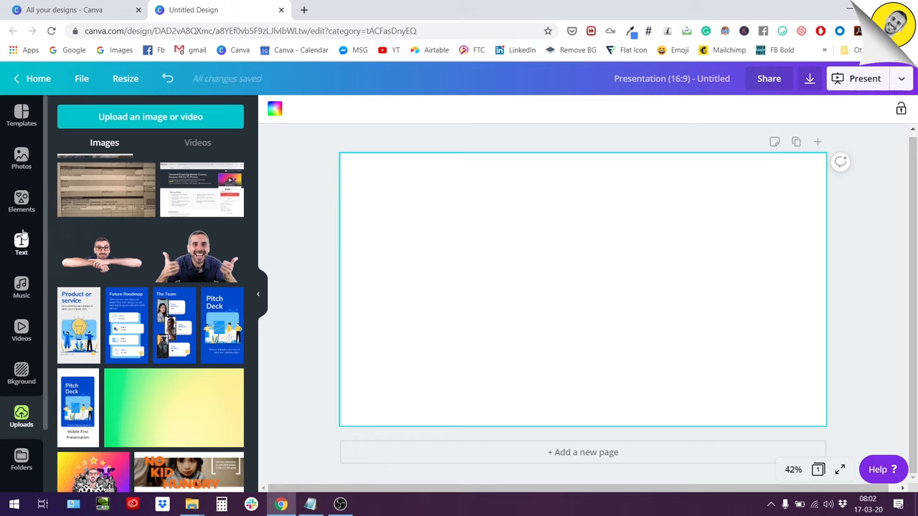
# Choose the Pink and Violet Simple Hot Neons Gradients Creative Presentation from Templates.
pyautogui.click(20, 114)
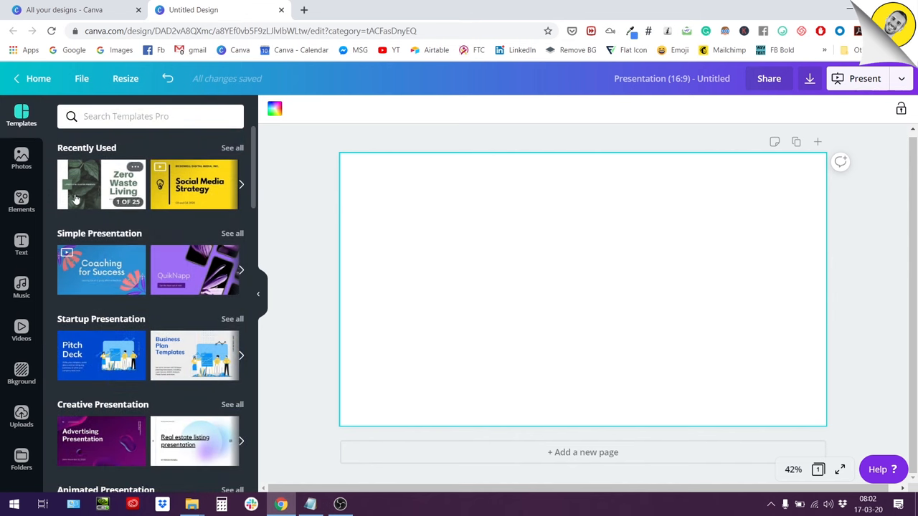
pyautogui.scroll(-3)
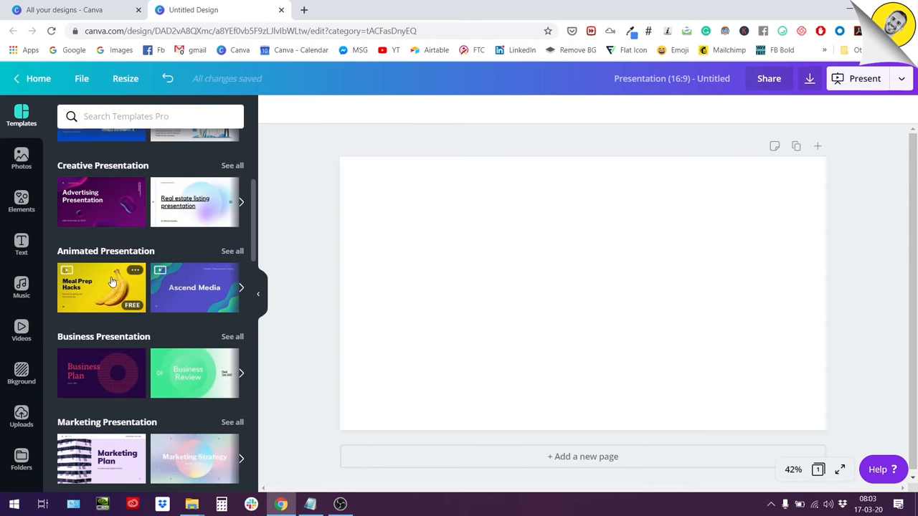
pyautogui.scroll(-3)
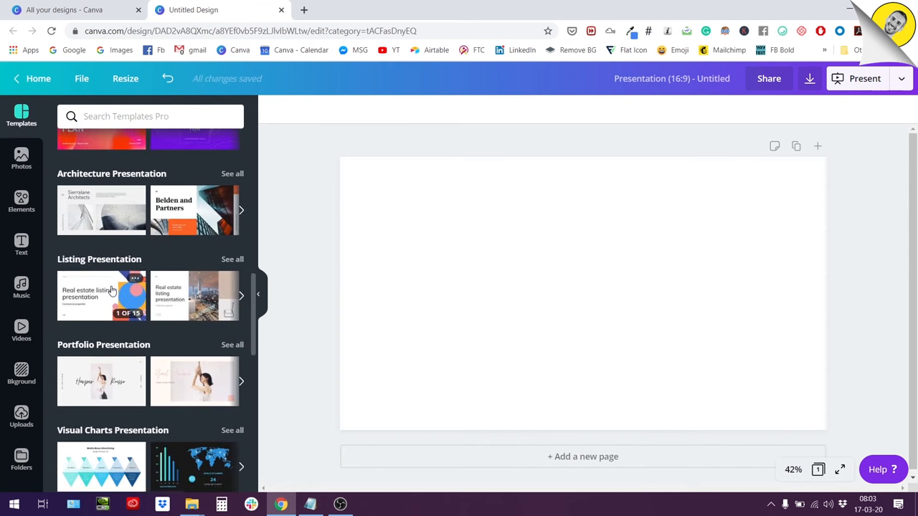
pyautogui.scroll(-3)
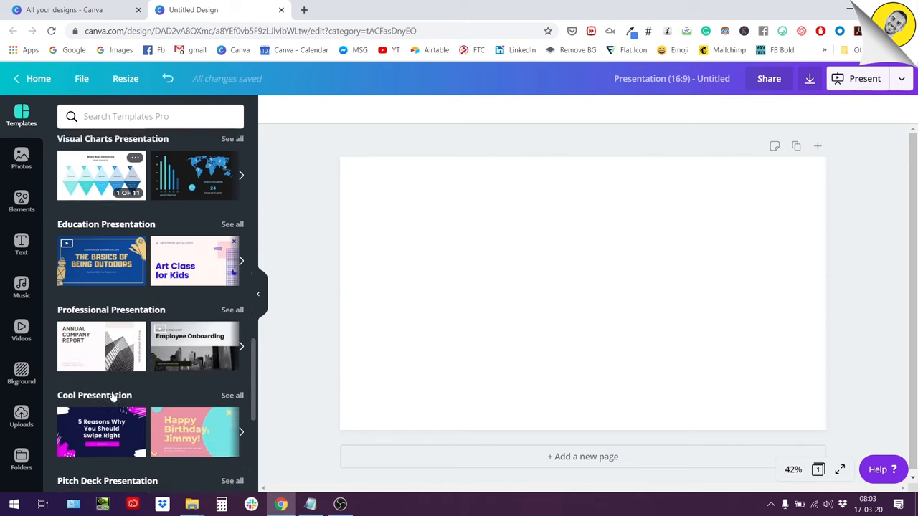
pyautogui.scroll(-3)
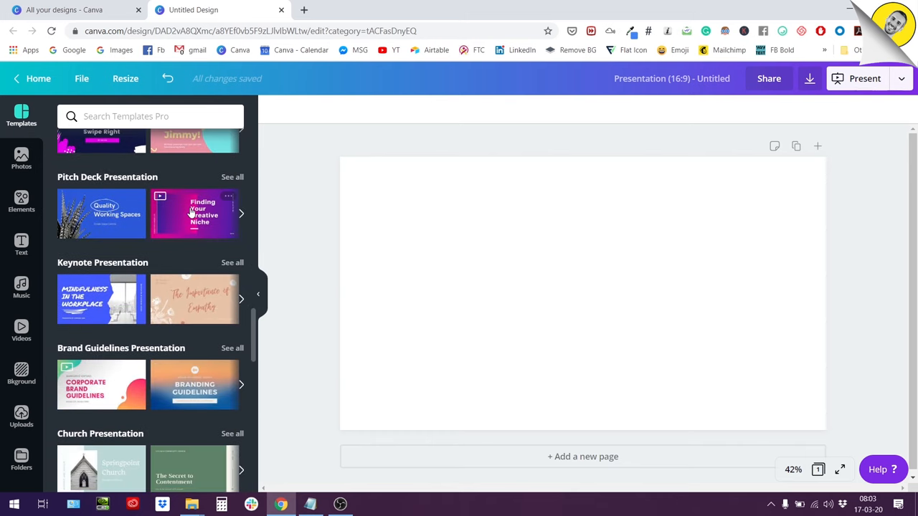
pyautogui.click(194, 214)
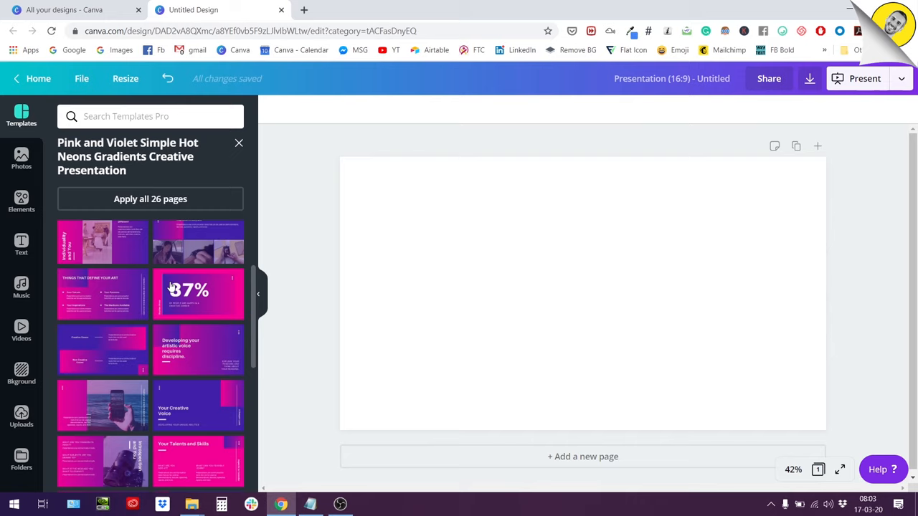
# Apply the Finding Your Creative Niche title slide to page 1 and The Importance of Individuality to a new page 2.
pyautogui.scroll(3)
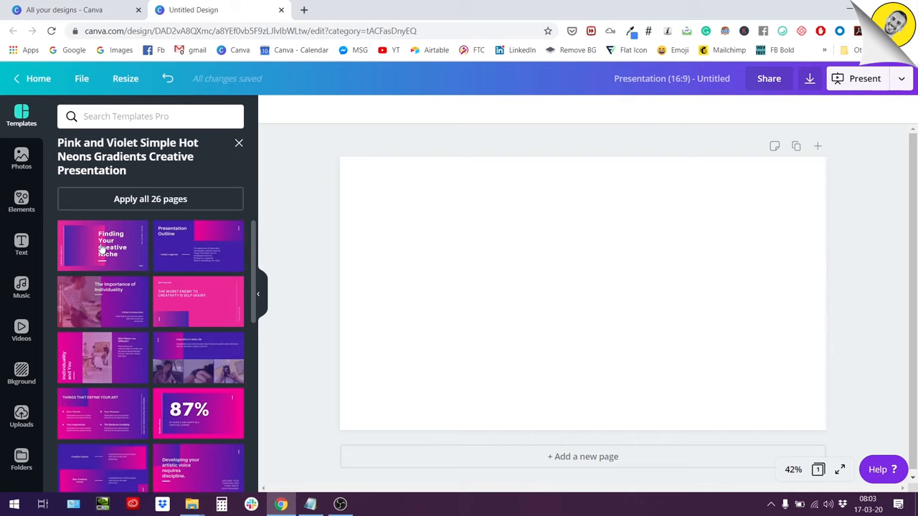
pyautogui.click(102, 245)
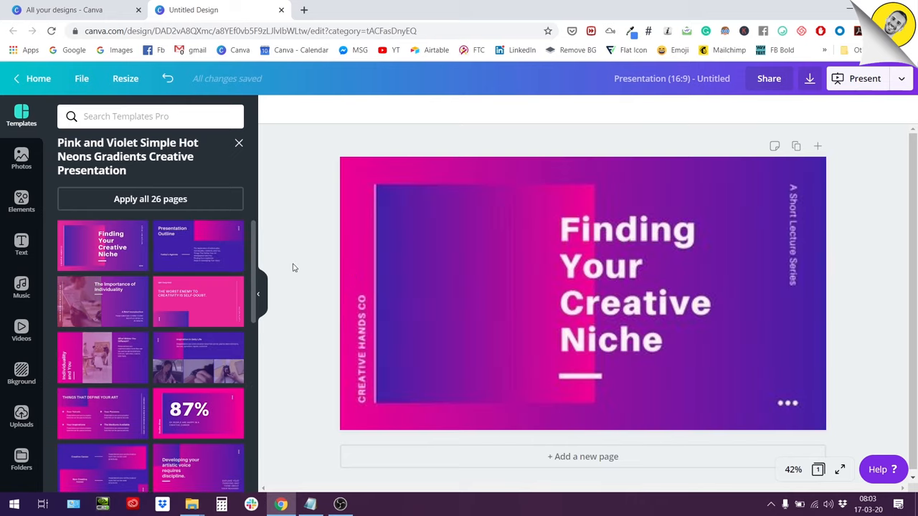
pyautogui.click(582, 456)
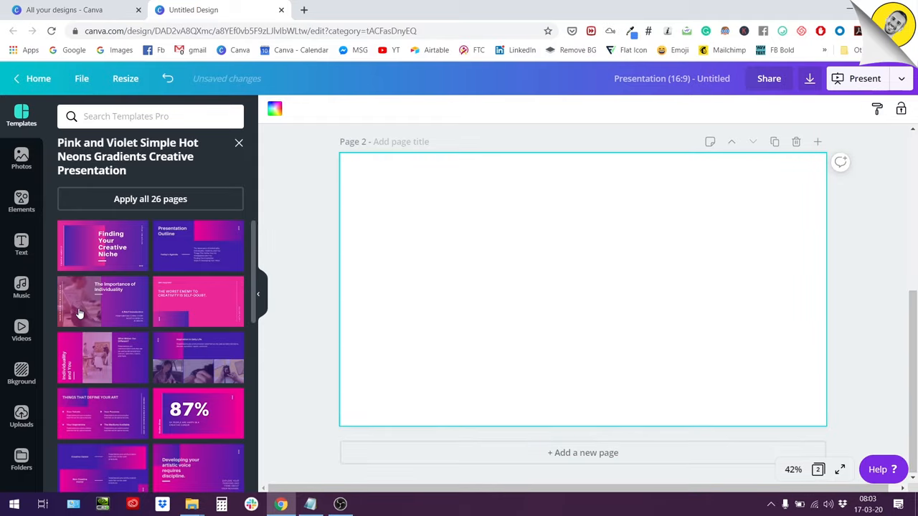
pyautogui.click(101, 301)
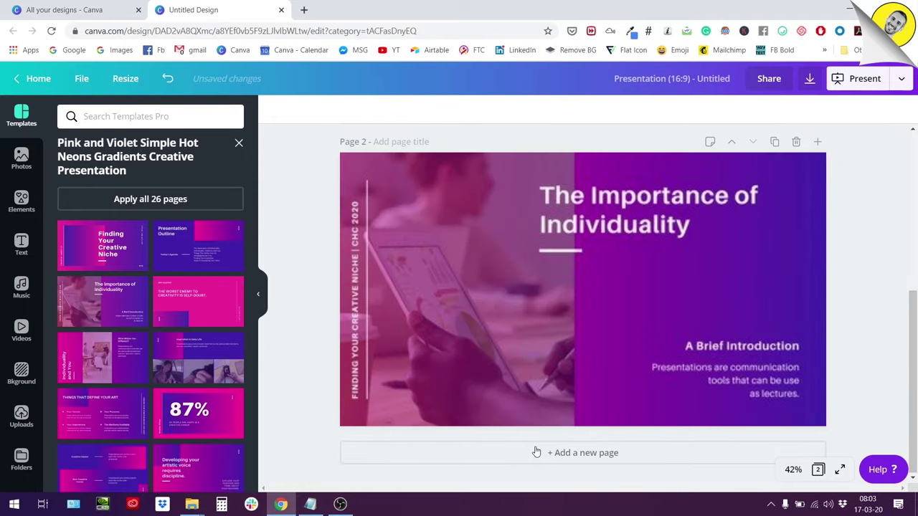
pyautogui.click(582, 453)
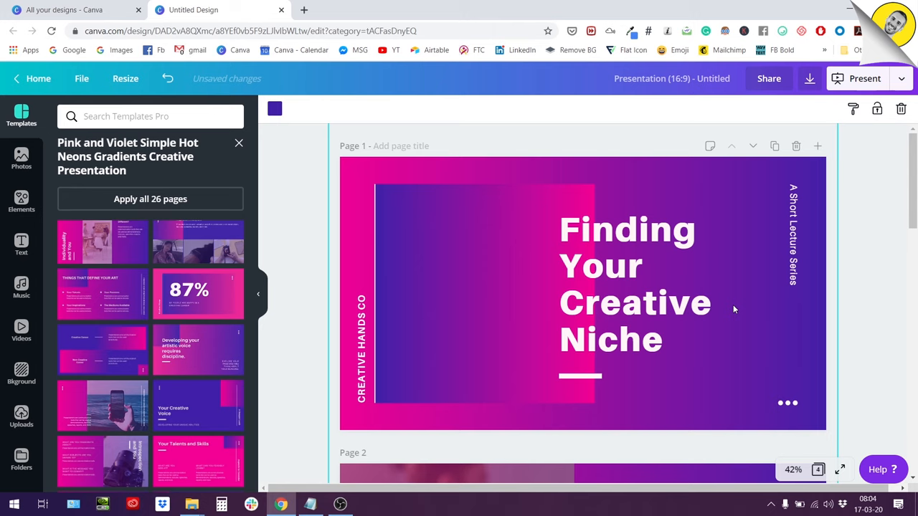
# Preview and pause the video on page 4, then switch to the stock Photos library.
pyautogui.scroll(-3)
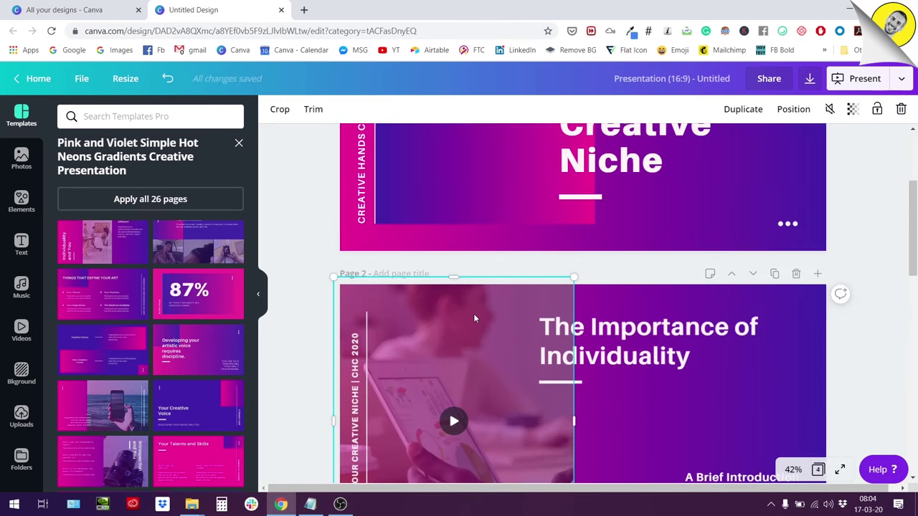
pyautogui.scroll(-3)
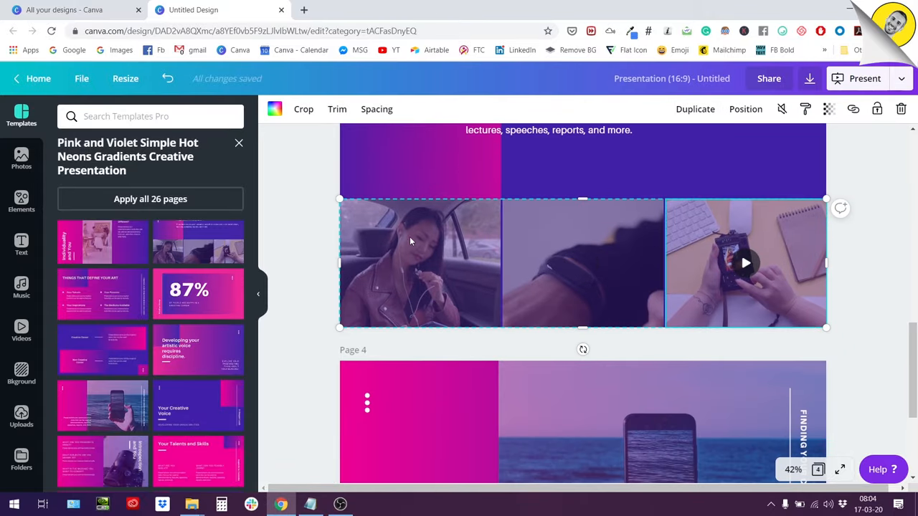
pyautogui.scroll(-3)
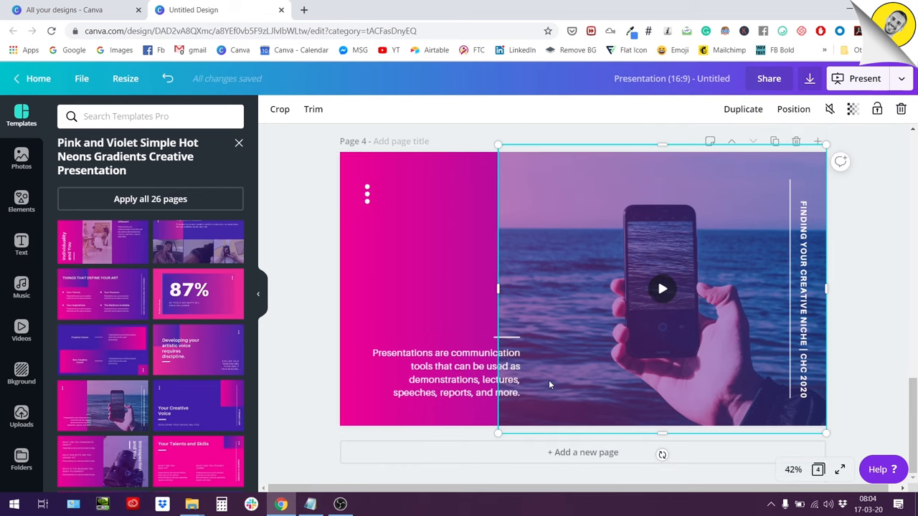
pyautogui.click(661, 288)
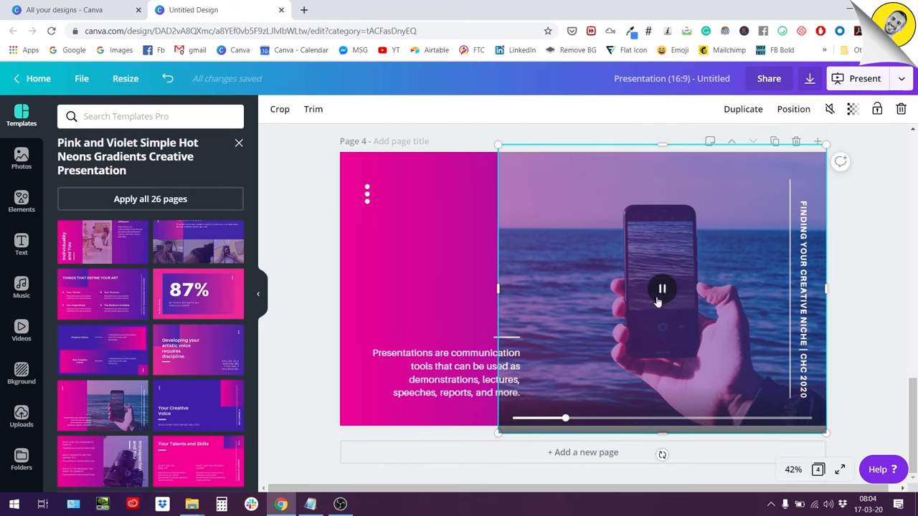
pyautogui.click(661, 289)
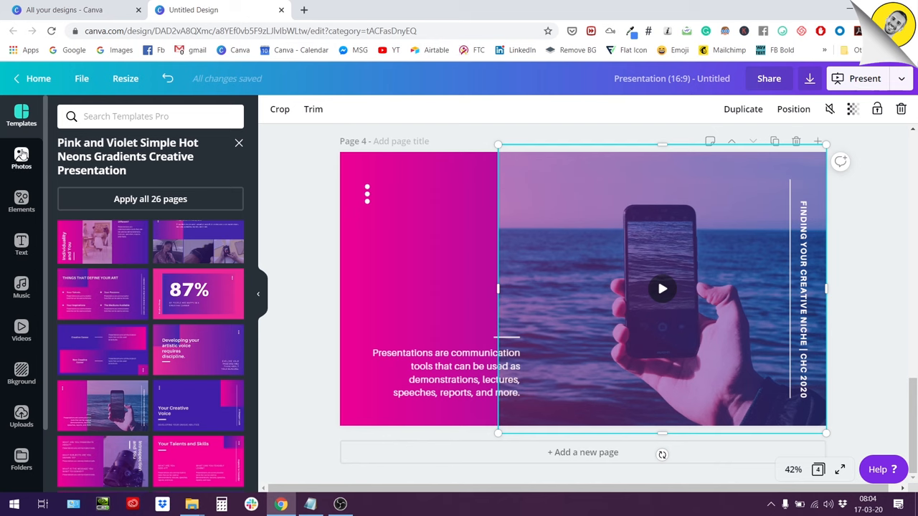
pyautogui.click(20, 157)
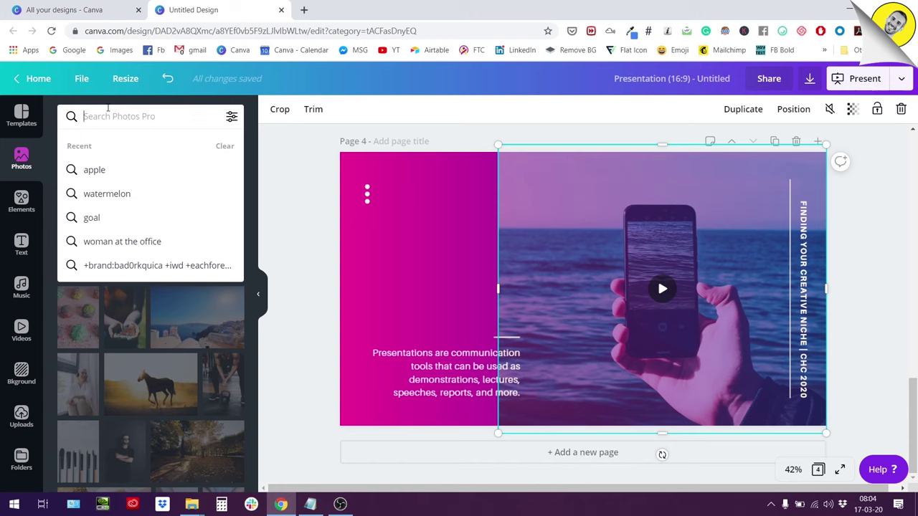
# Search Photos for 'animals' filtered to green-coloured results.
pyautogui.write('a')
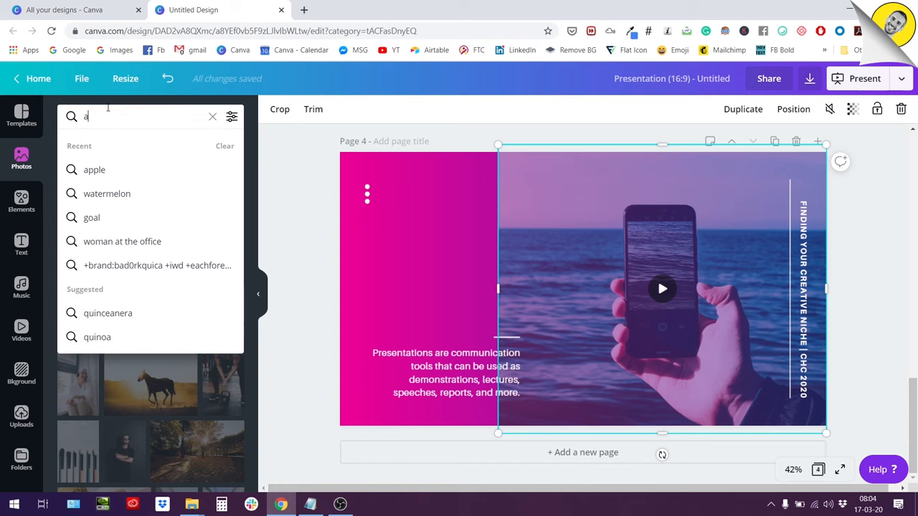
pyautogui.write('nimals')
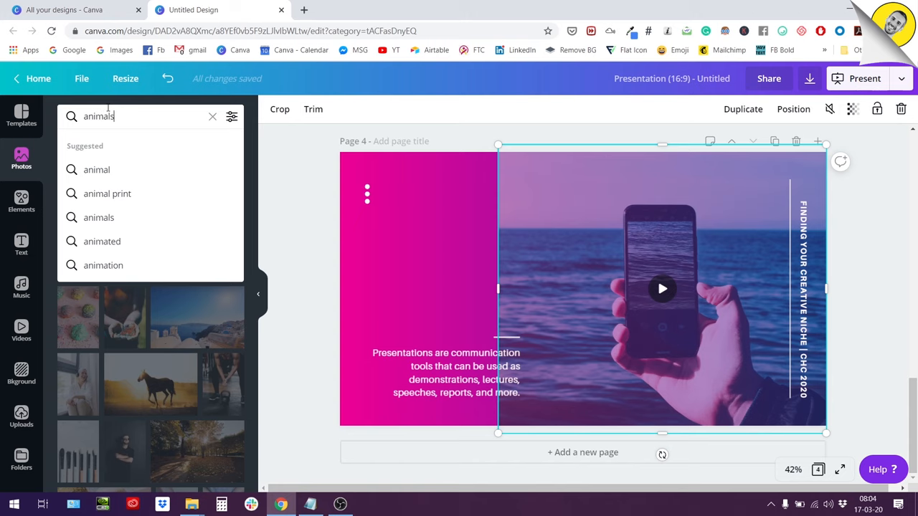
pyautogui.click(233, 116)
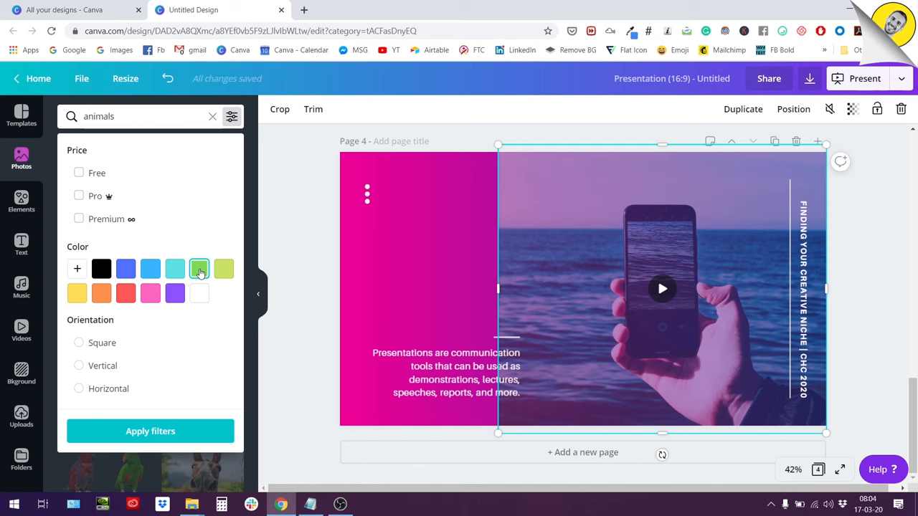
pyautogui.click(198, 268)
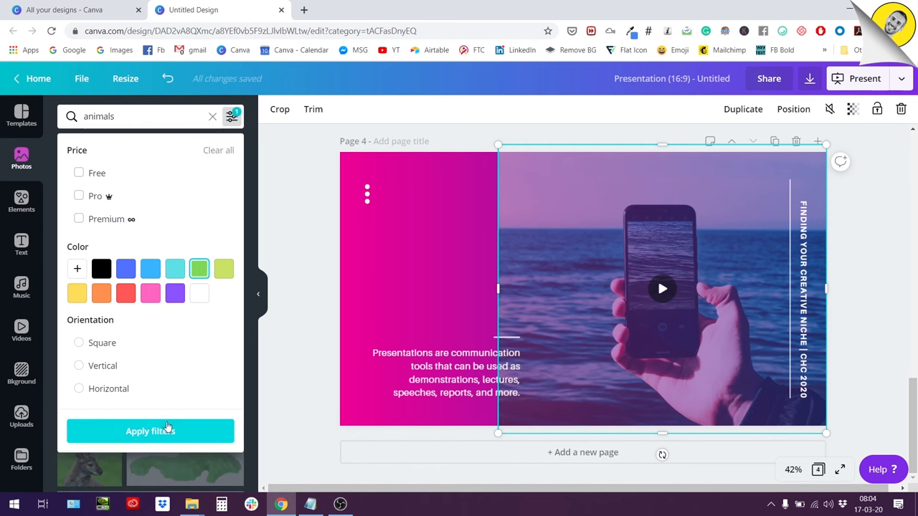
pyautogui.click(149, 430)
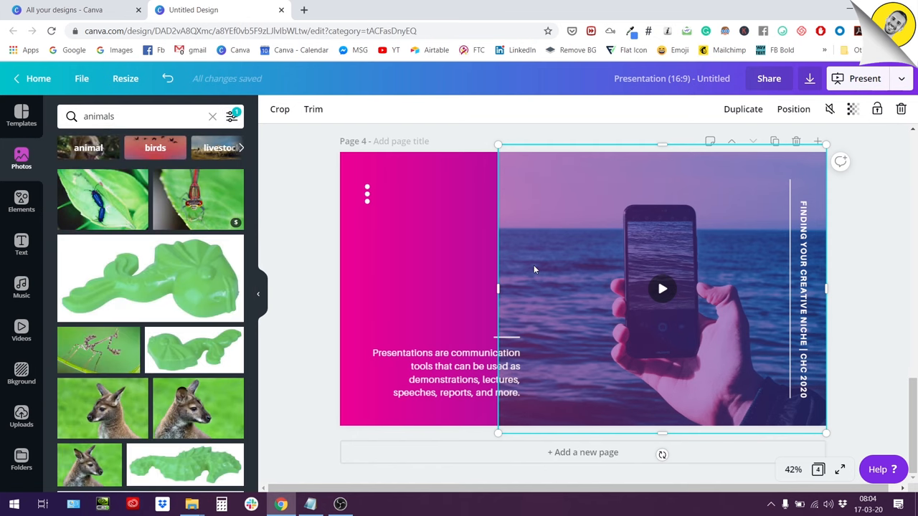
pyautogui.scroll(3)
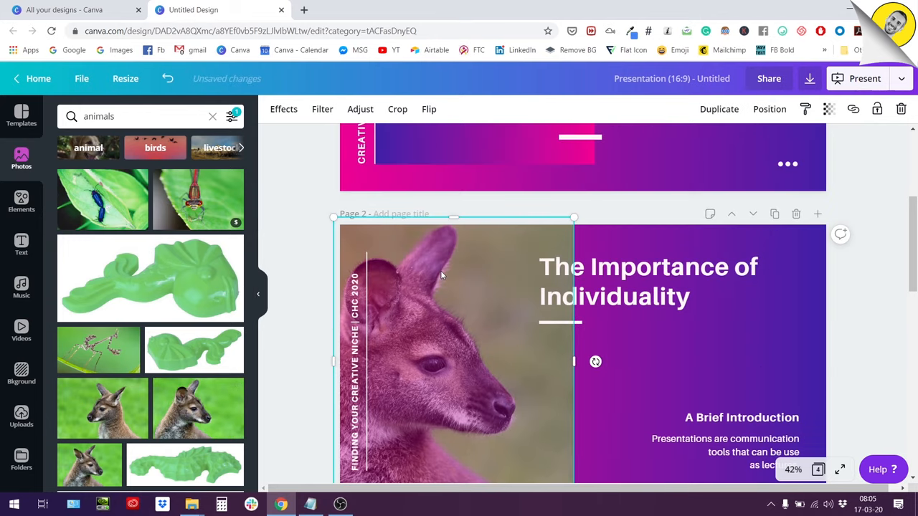
# Check the kangaroo photo's adjustment and transparency settings so it shows natural colours.
pyautogui.click(360, 109)
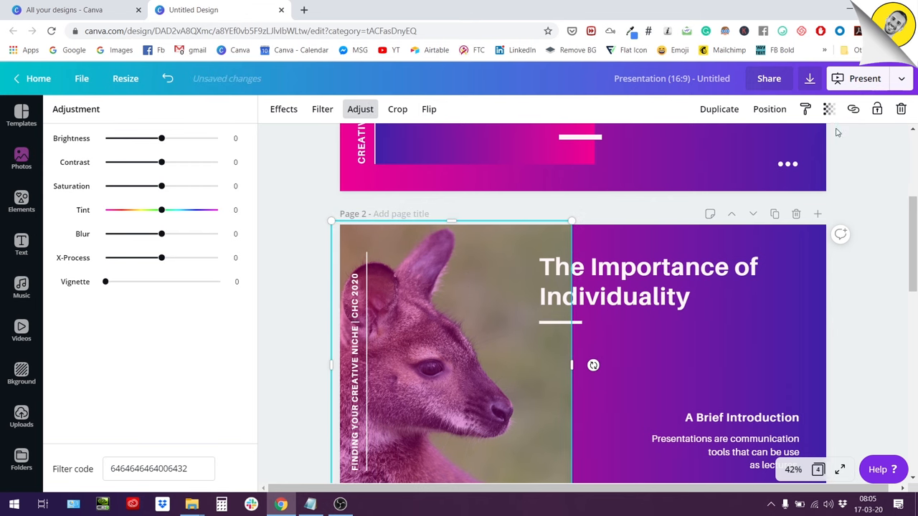
pyautogui.click(829, 109)
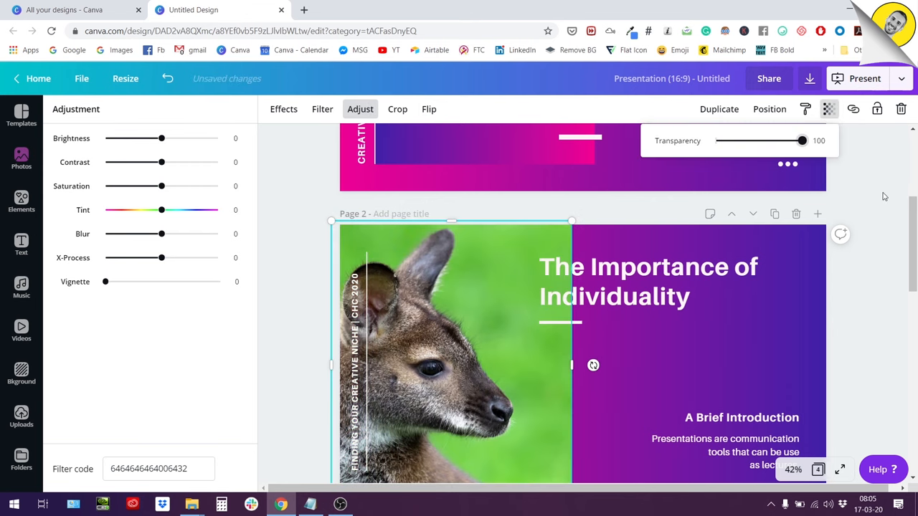
pyautogui.scroll(-3)
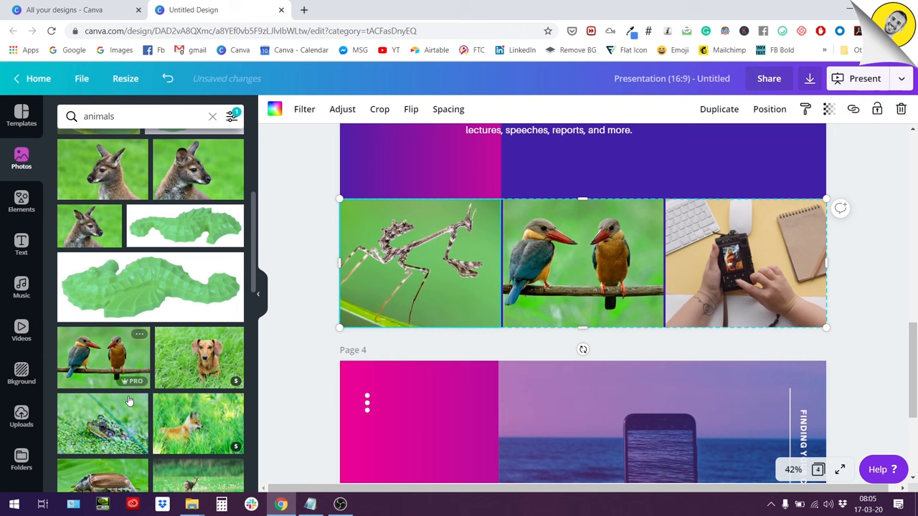
# Place the fox photo in page 3's third slot and the black ferret photo over page 4's video.
pyautogui.click(198, 423)
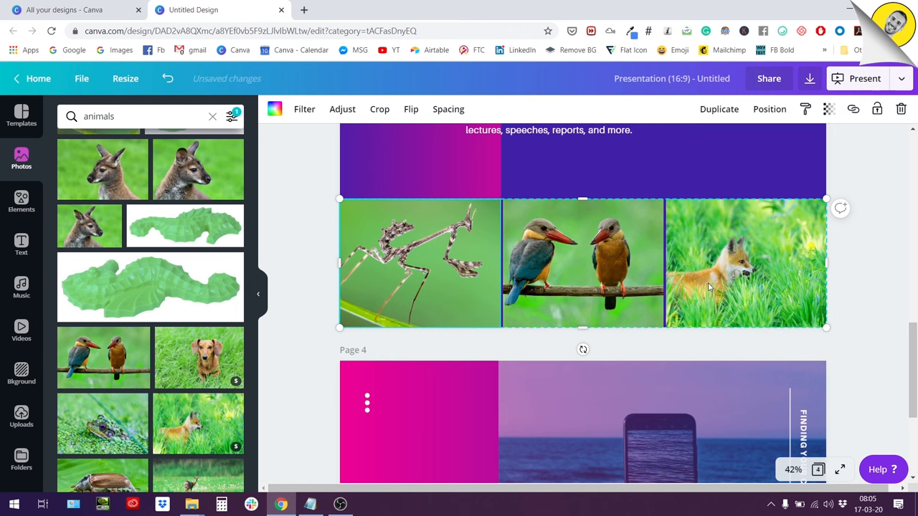
pyautogui.scroll(-3)
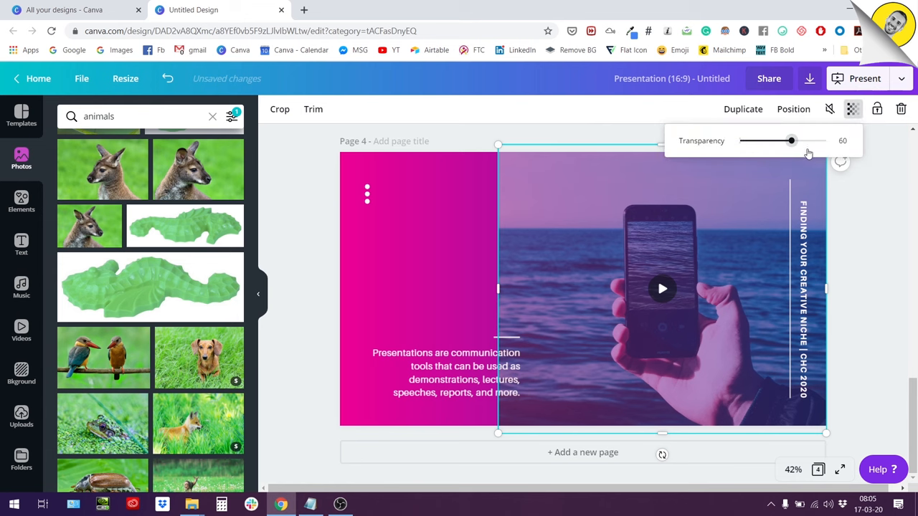
pyautogui.moveTo(789, 141); pyautogui.dragTo(825, 140)
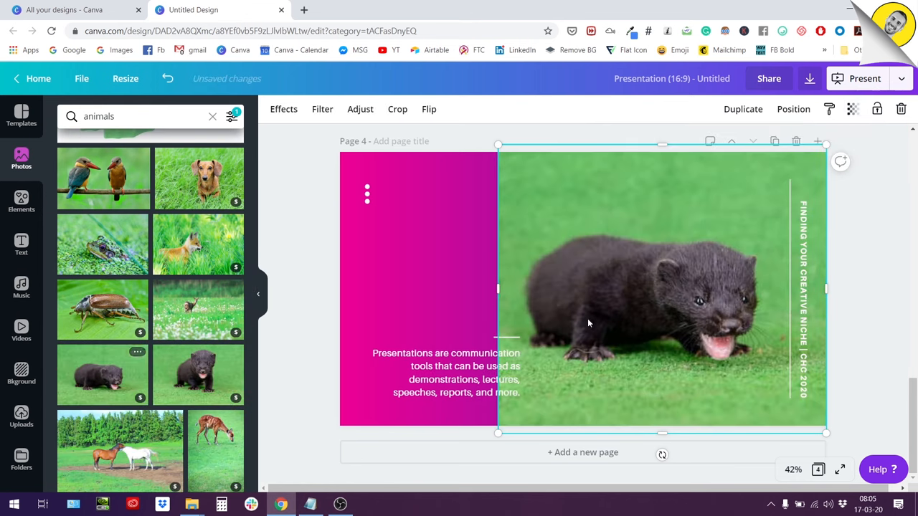
pyautogui.scroll(3)
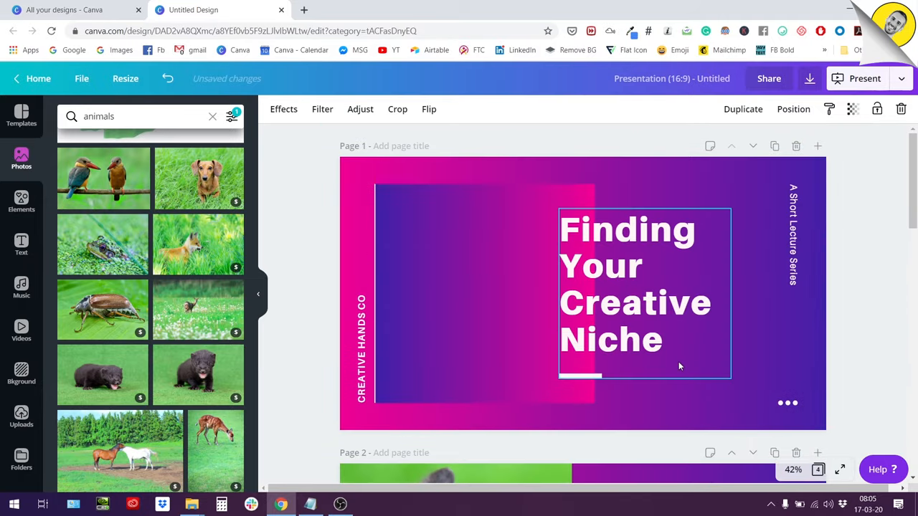
pyautogui.scroll(-3)
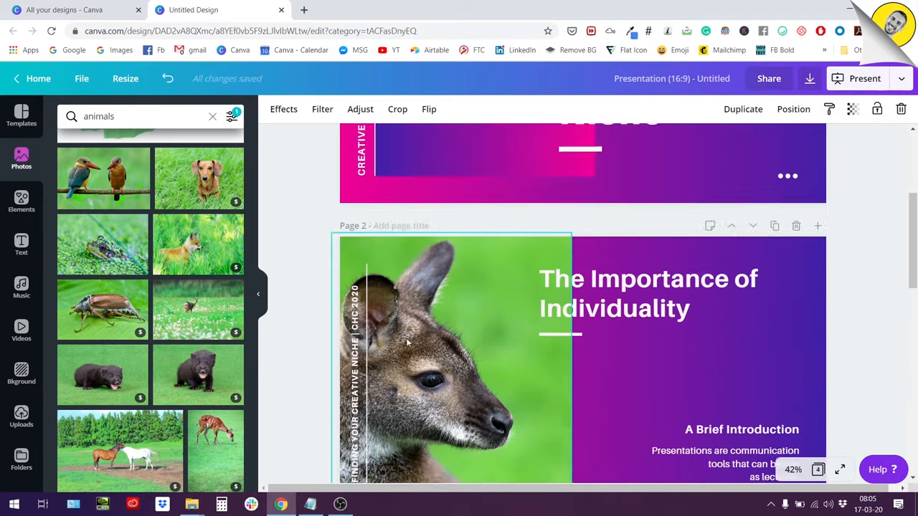
pyautogui.scroll(-3)
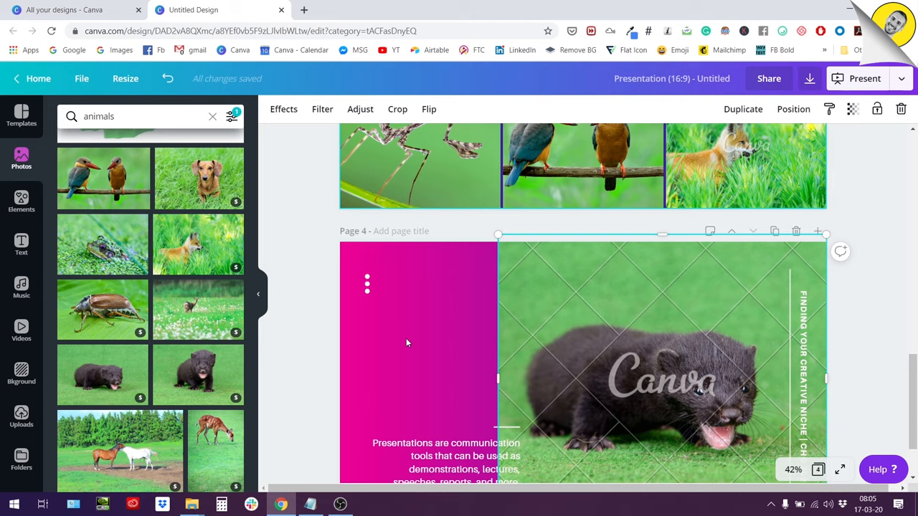
pyautogui.scroll(-3)
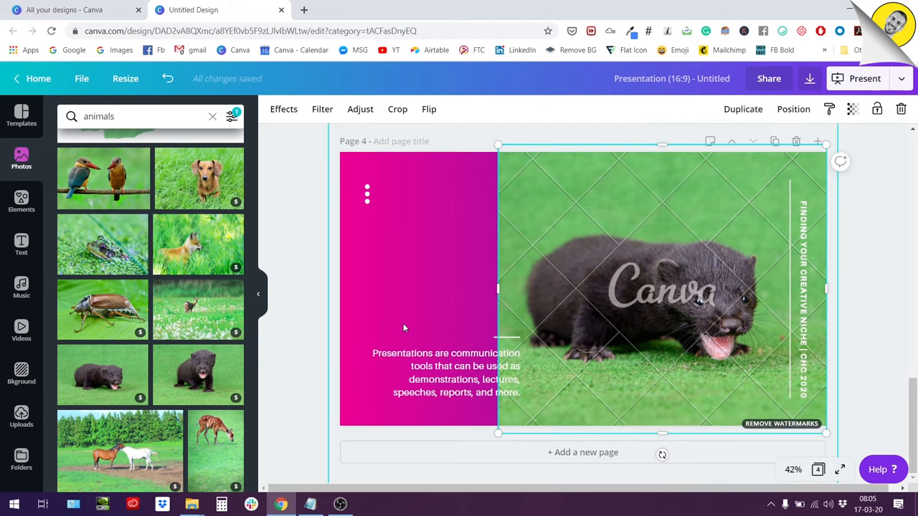
# Recolour page 2's gradient panel beside the kangaroo to grey and dark brown from Photo Colors.
pyautogui.scroll(3)
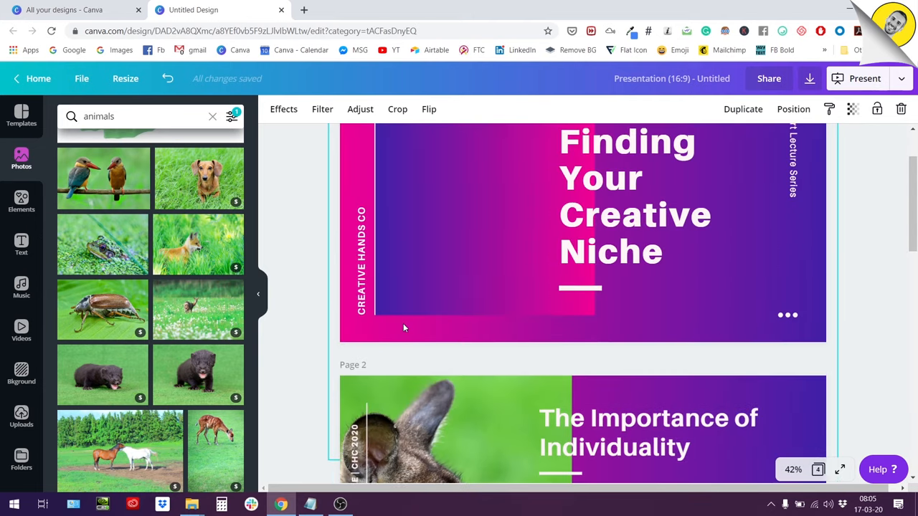
pyautogui.scroll(3)
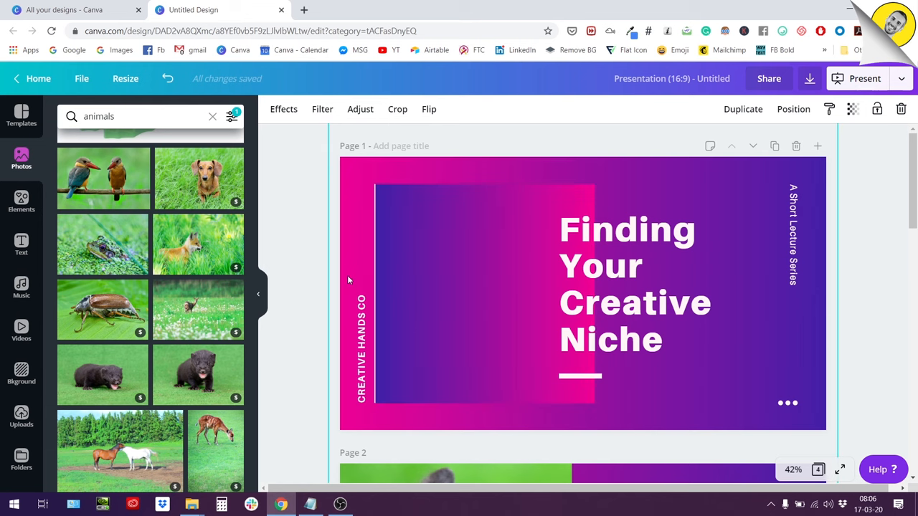
pyautogui.scroll(-3)
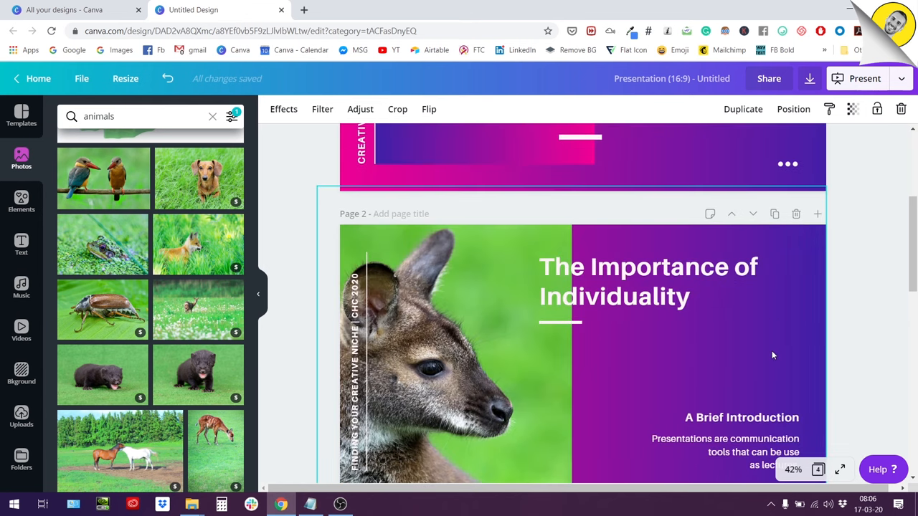
pyautogui.click(276, 109)
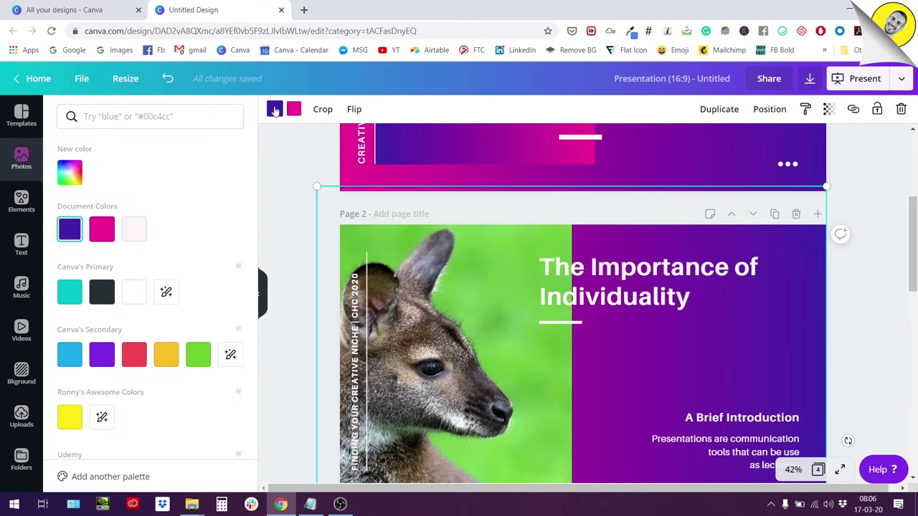
pyautogui.scroll(-3)
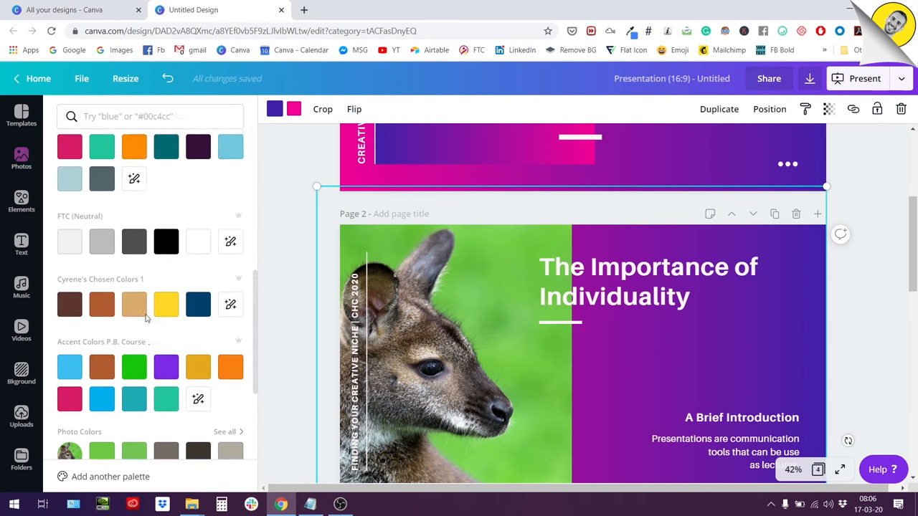
pyautogui.scroll(-3)
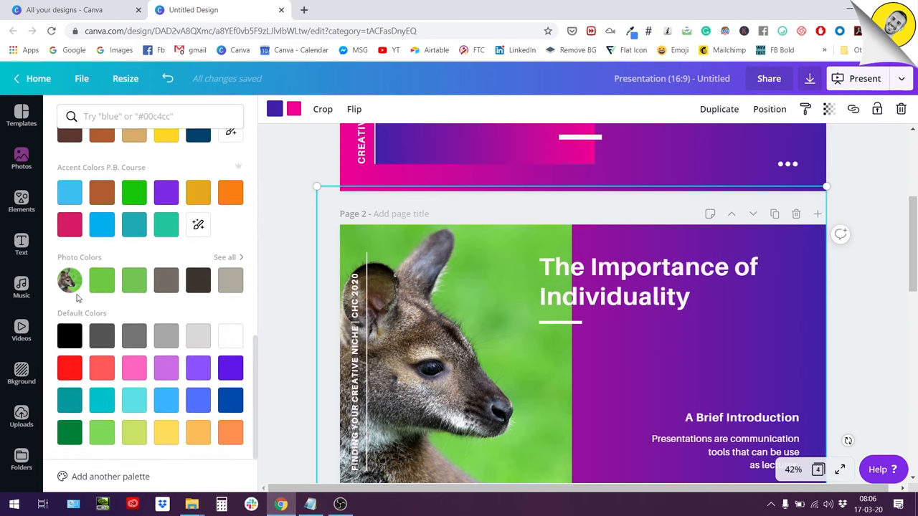
pyautogui.click(229, 280)
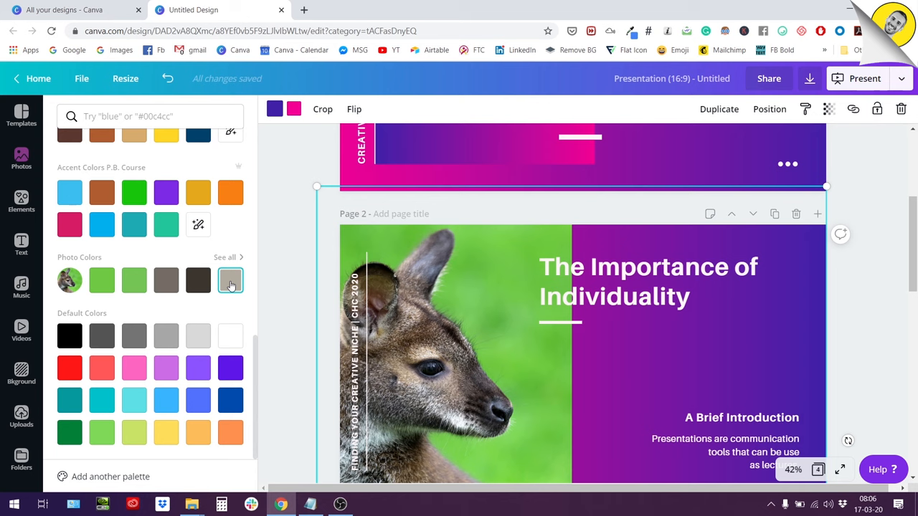
pyautogui.click(230, 280)
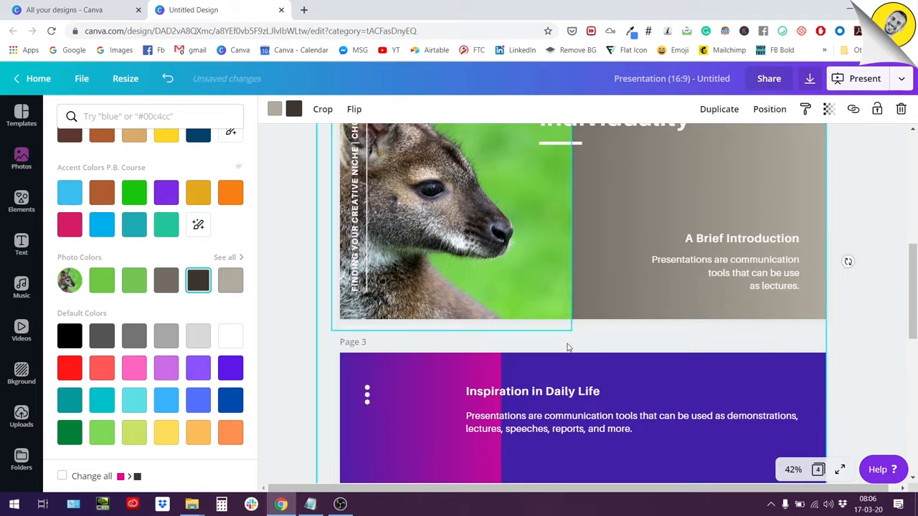
pyautogui.scroll(-3)
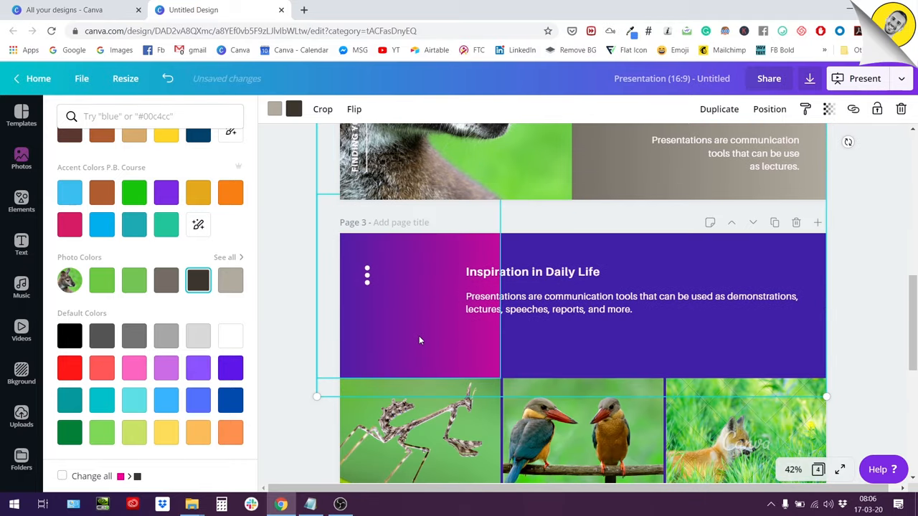
# Replace the pink in page 3's gradient panel with a dark green from Photo Colors.
pyautogui.click(418, 304)
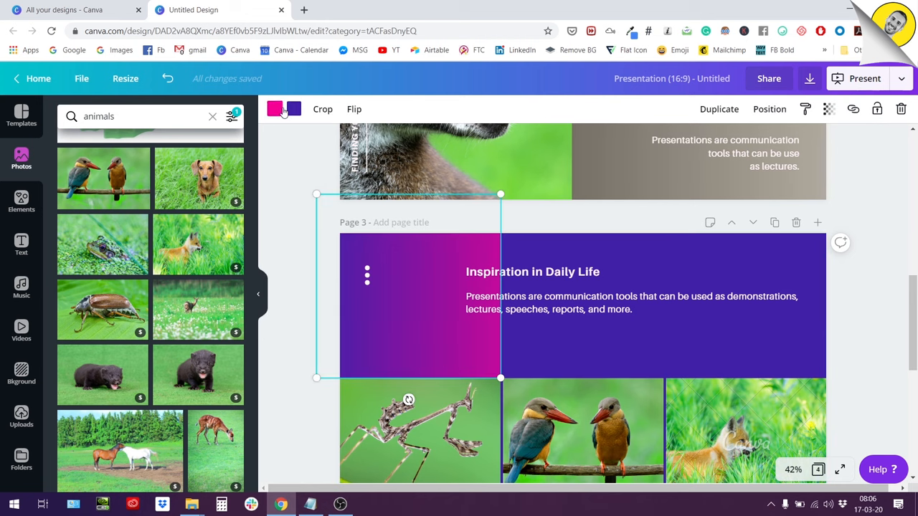
pyautogui.click(275, 109)
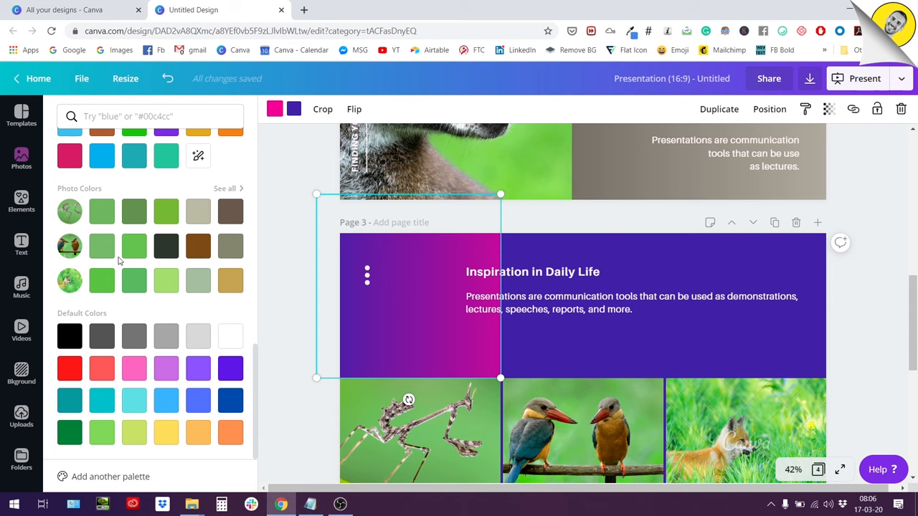
pyautogui.moveTo(152, 249)
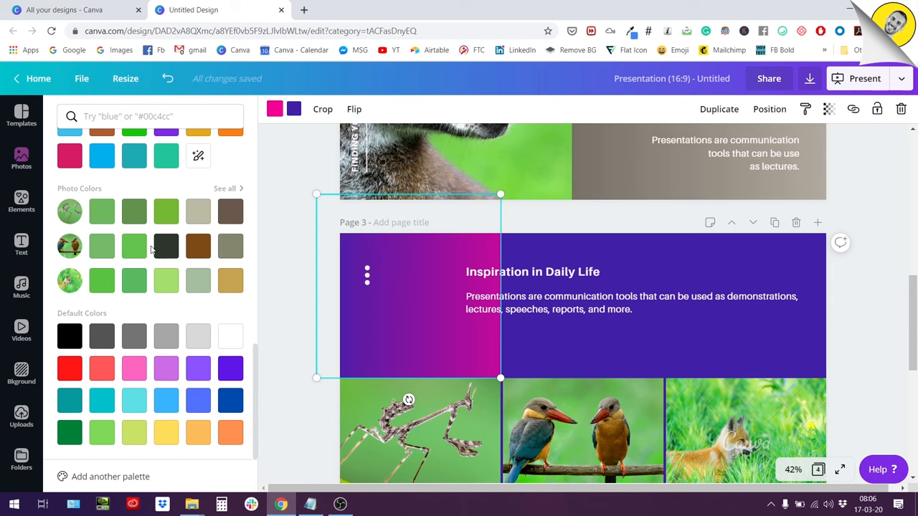
pyautogui.click(134, 247)
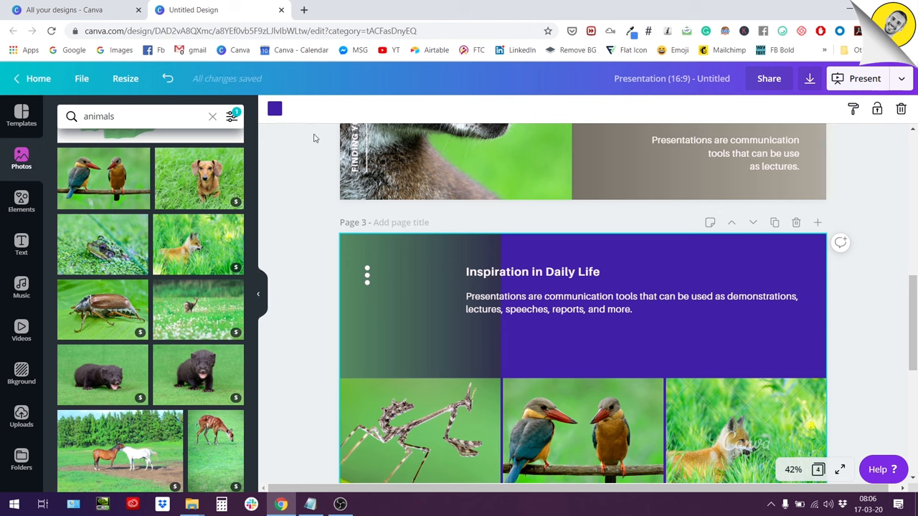
# Change page 3's violet slide background to a light green from Photo Colors.
pyautogui.click(275, 109)
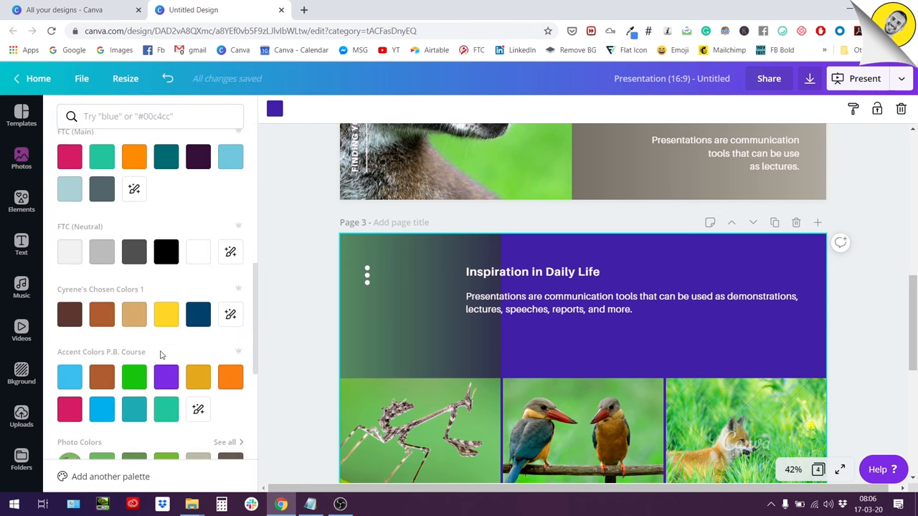
pyautogui.scroll(-3)
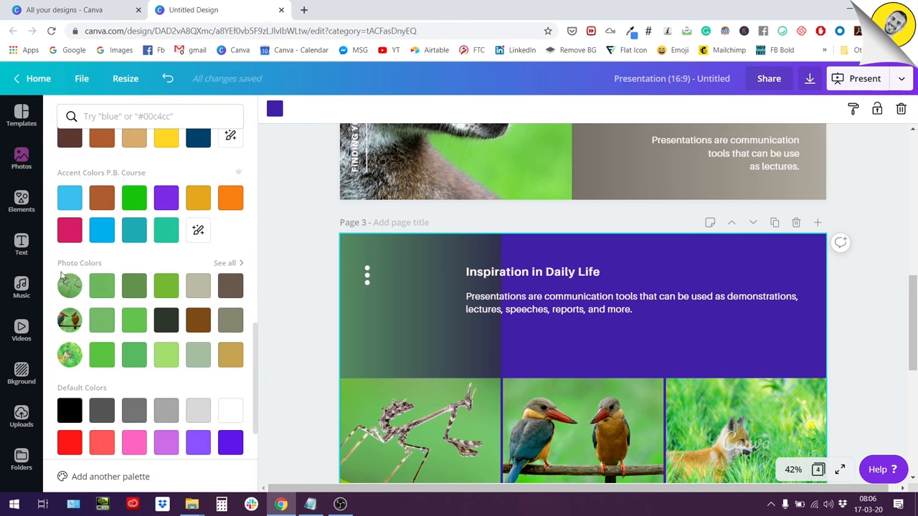
pyautogui.click(101, 320)
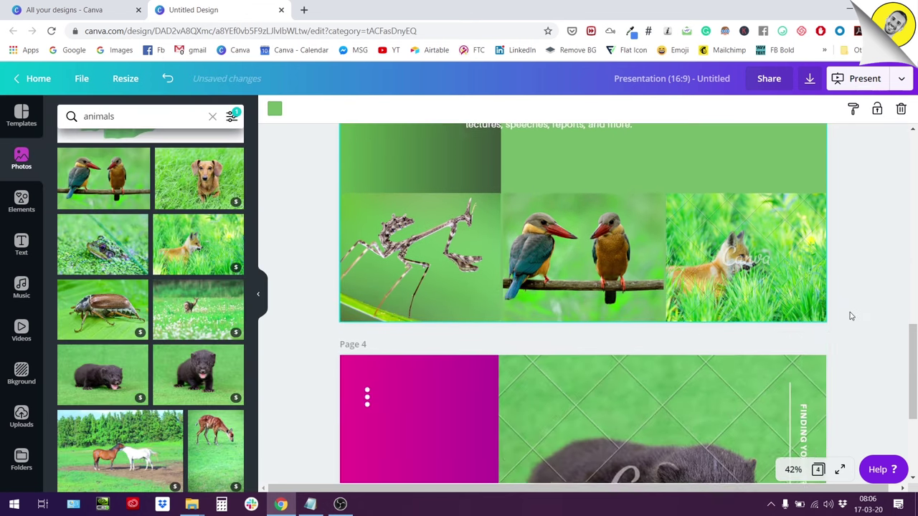
pyautogui.scroll(3)
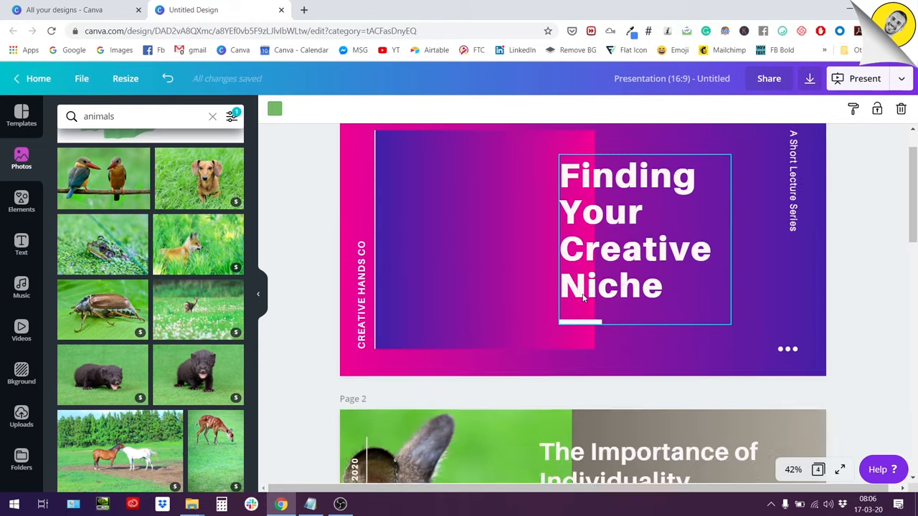
pyautogui.scroll(-3)
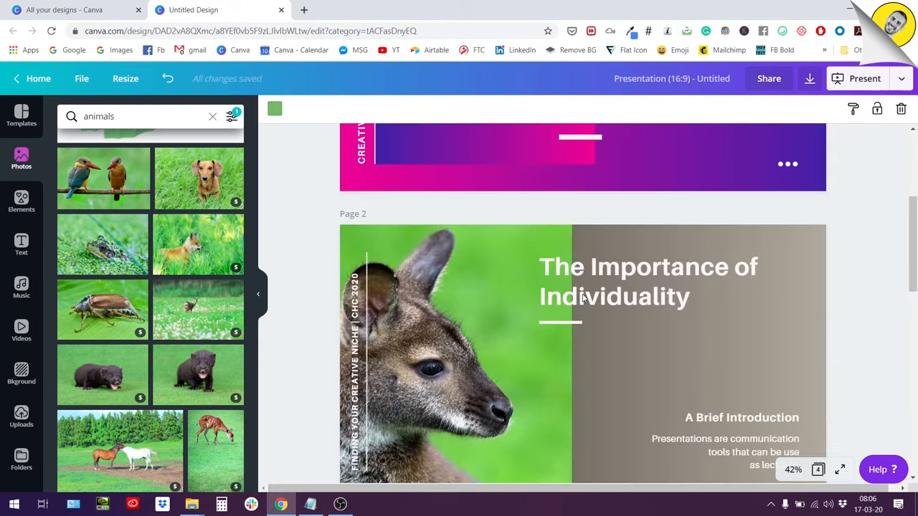
pyautogui.scroll(-3)
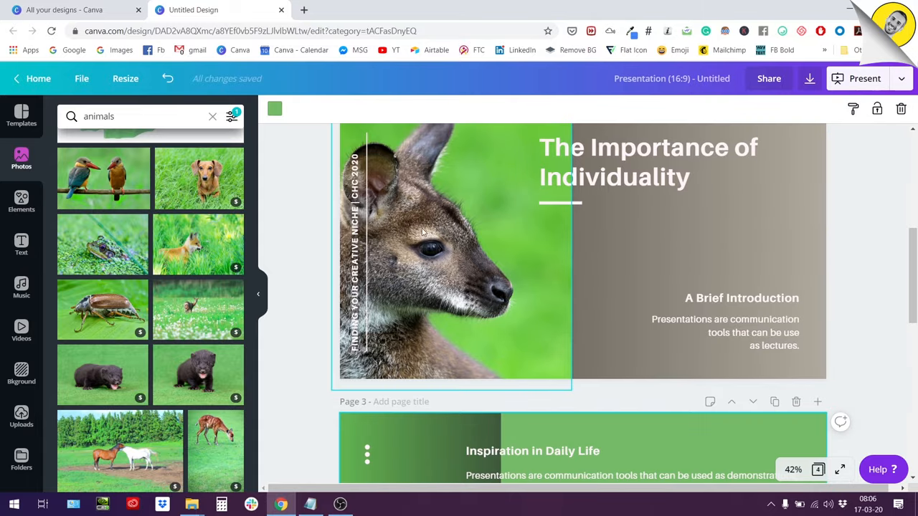
pyautogui.scroll(-3)
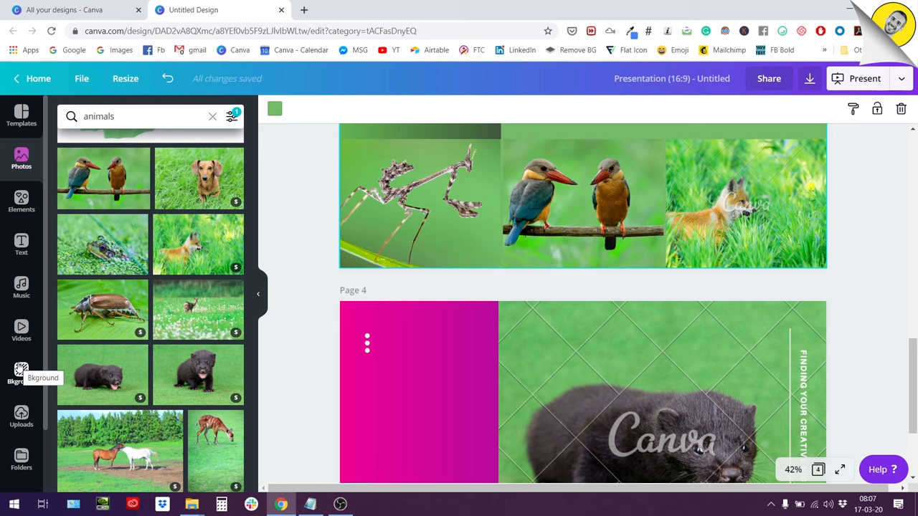
pyautogui.scroll(-3)
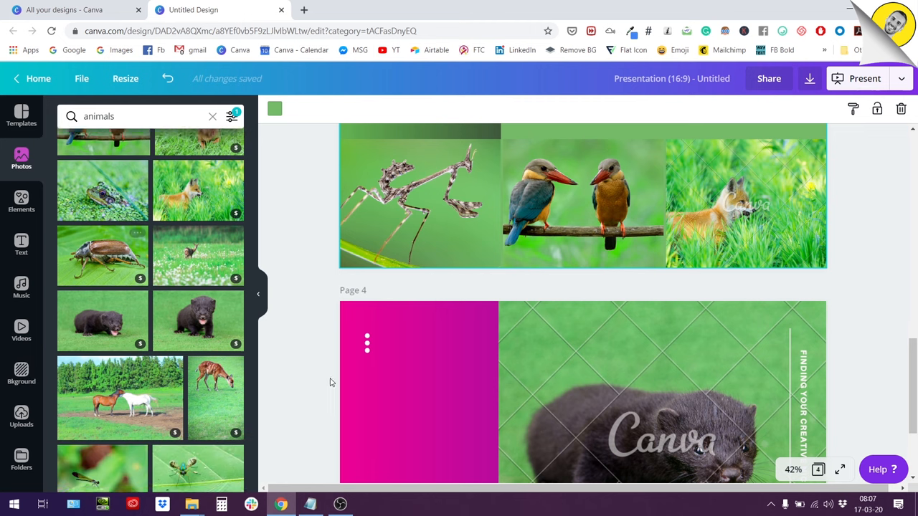
pyautogui.scroll(3)
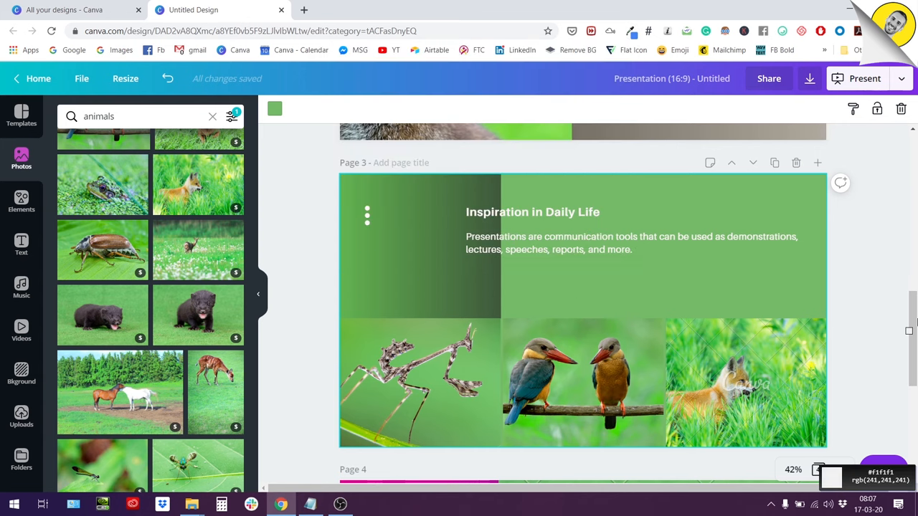
pyautogui.scroll(3)
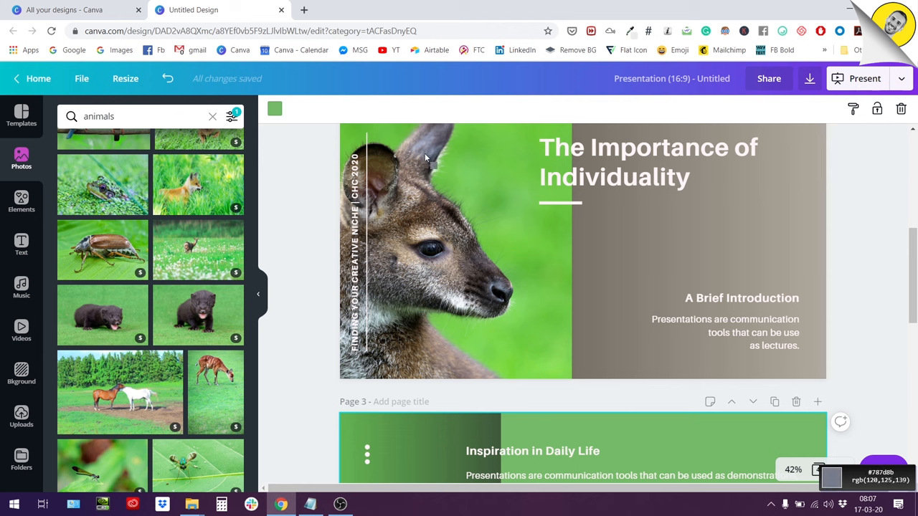
pyautogui.moveTo(467, 201)
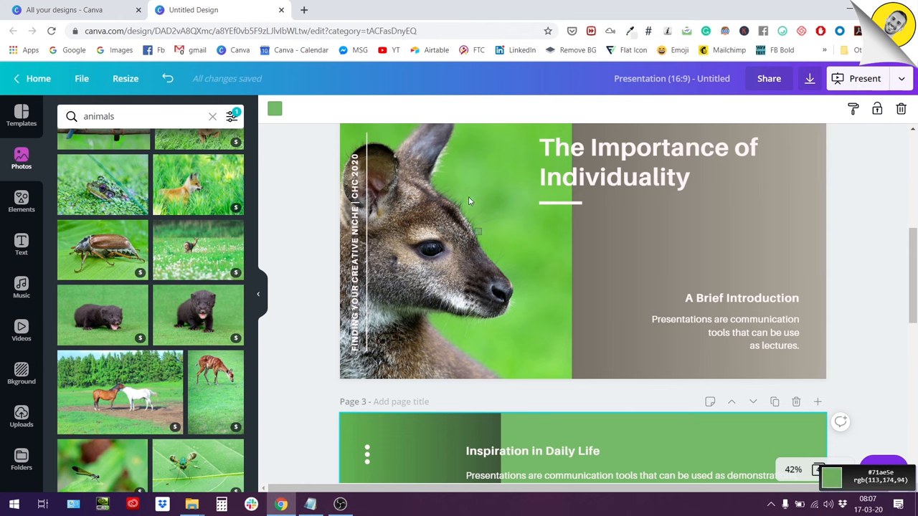
pyautogui.moveTo(482, 338)
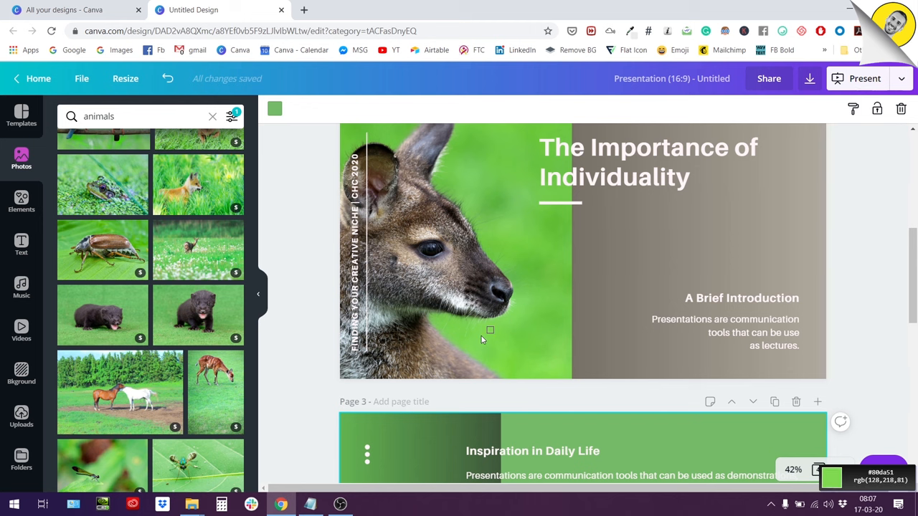
pyautogui.click(472, 335)
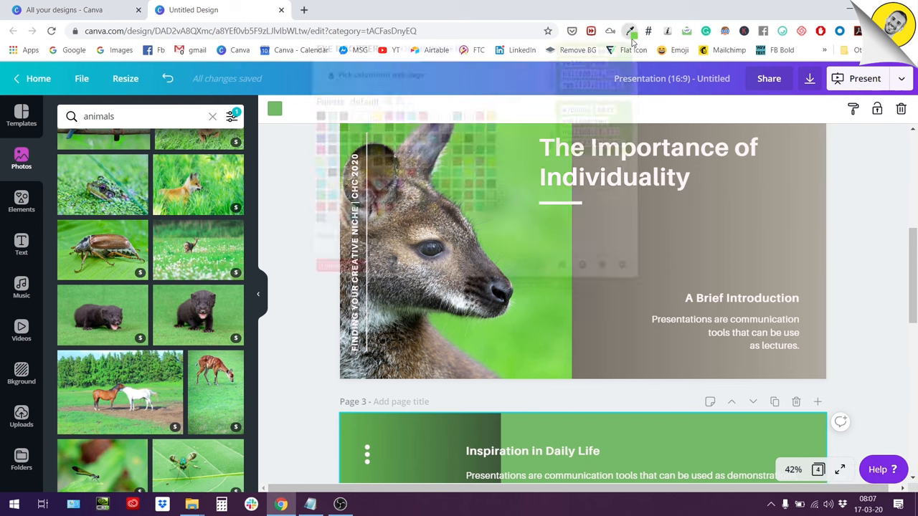
pyautogui.click(631, 32)
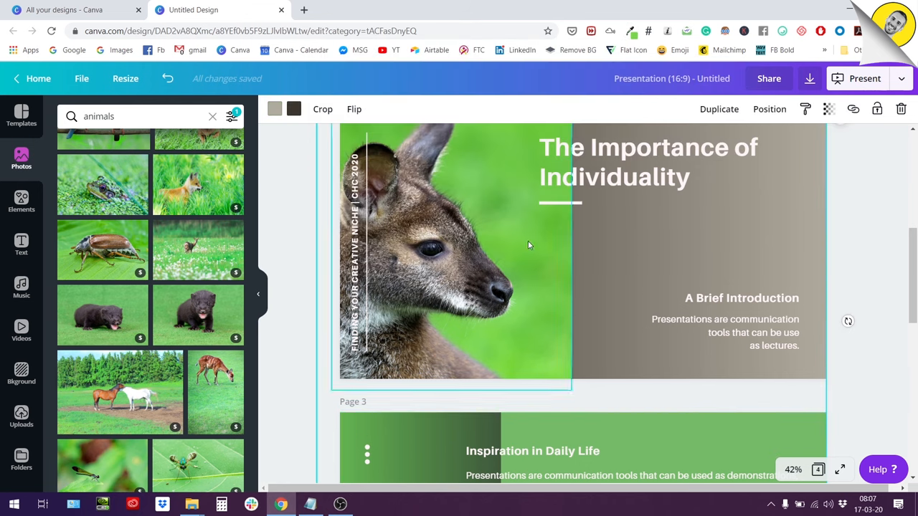
pyautogui.moveTo(513, 337)
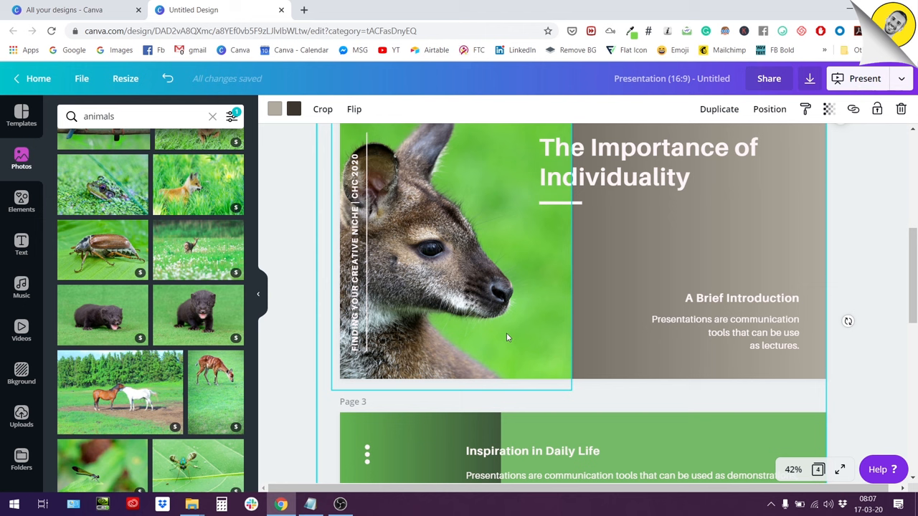
pyautogui.moveTo(534, 337)
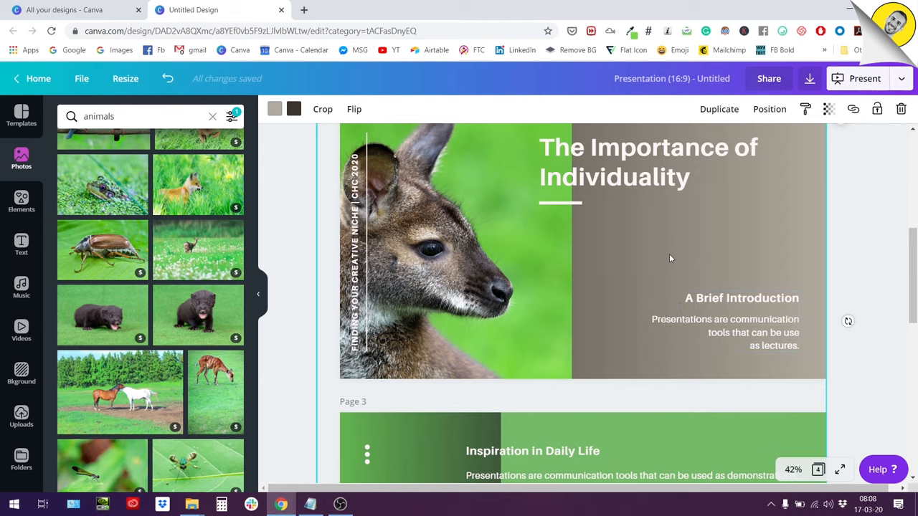
# Recolour page 4's pink gradient panel beside the ferret with a muted green from Photo Colors.
pyautogui.scroll(-3)
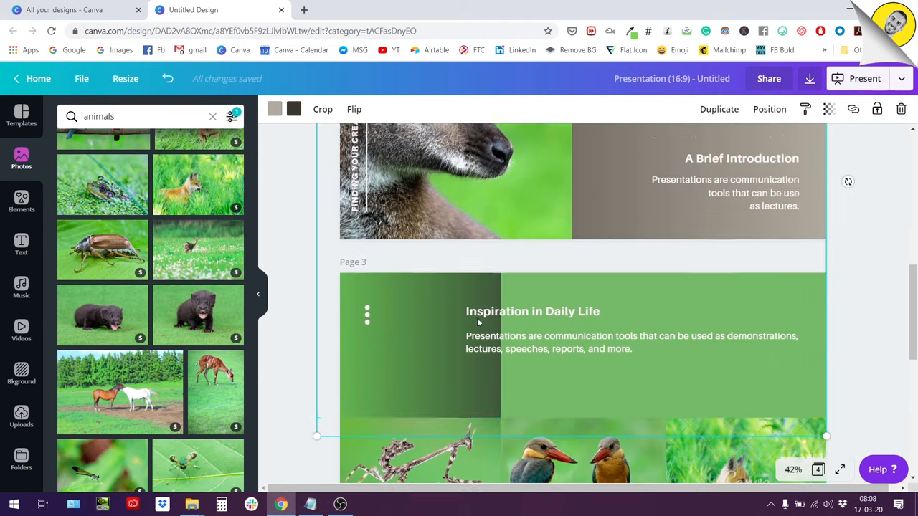
pyautogui.scroll(-3)
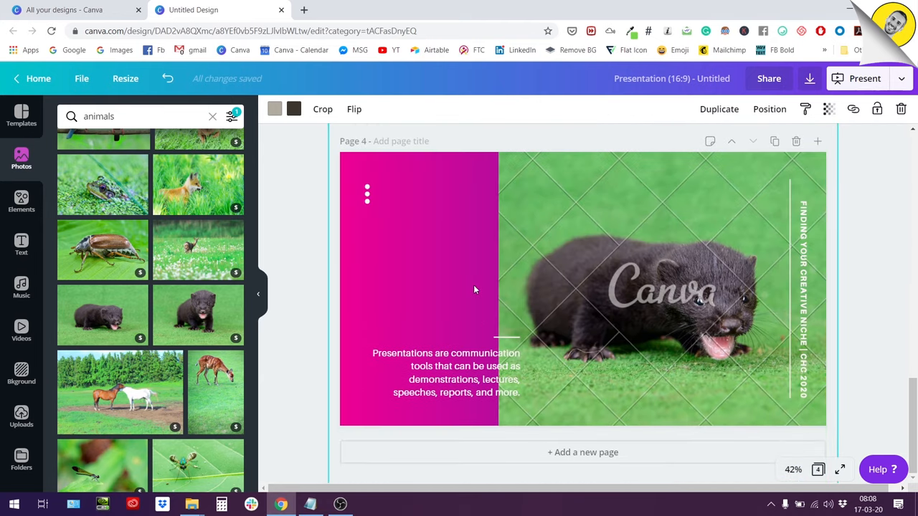
pyautogui.click(276, 109)
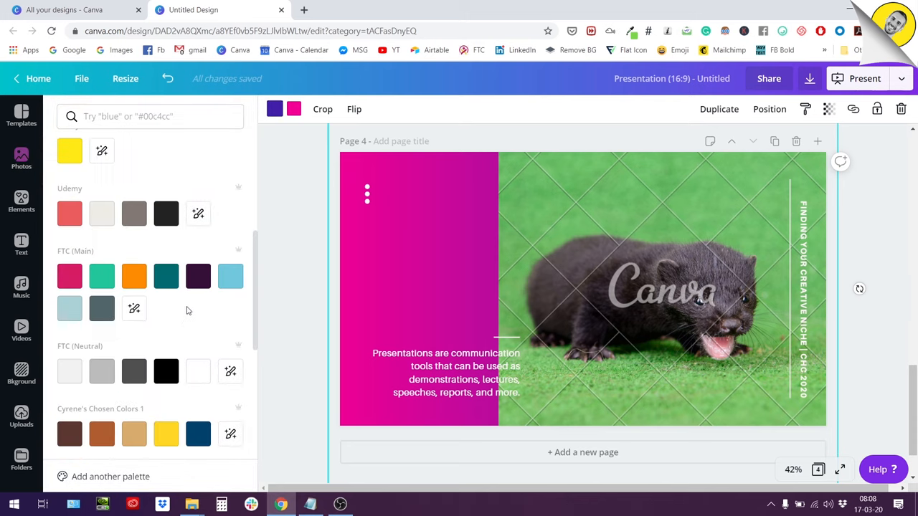
pyautogui.scroll(-3)
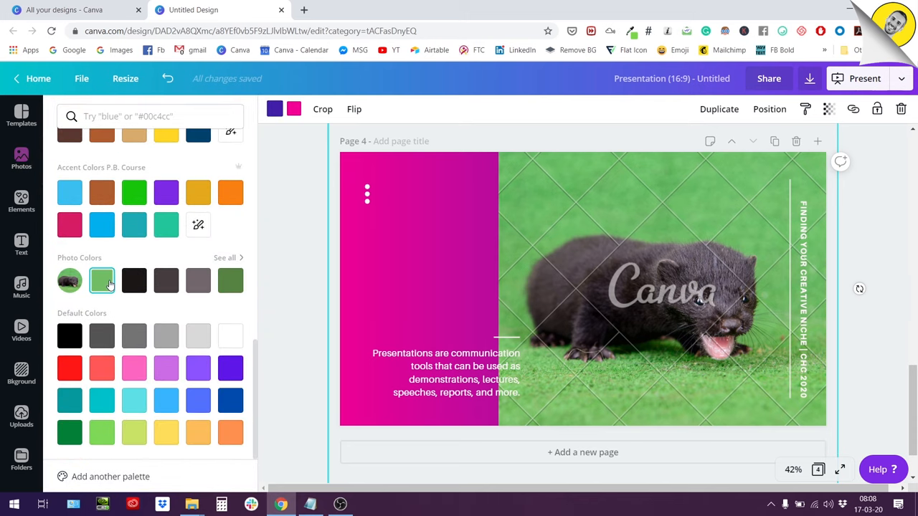
pyautogui.click(102, 279)
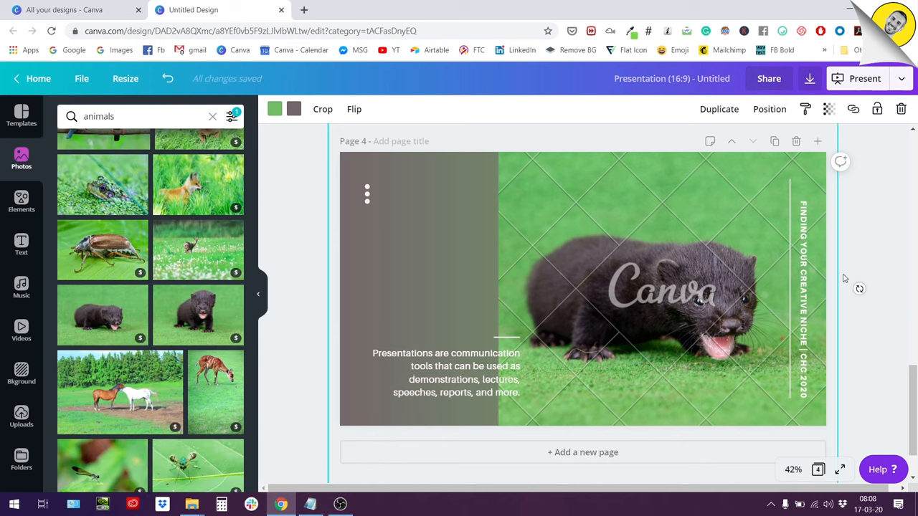
pyautogui.scroll(3)
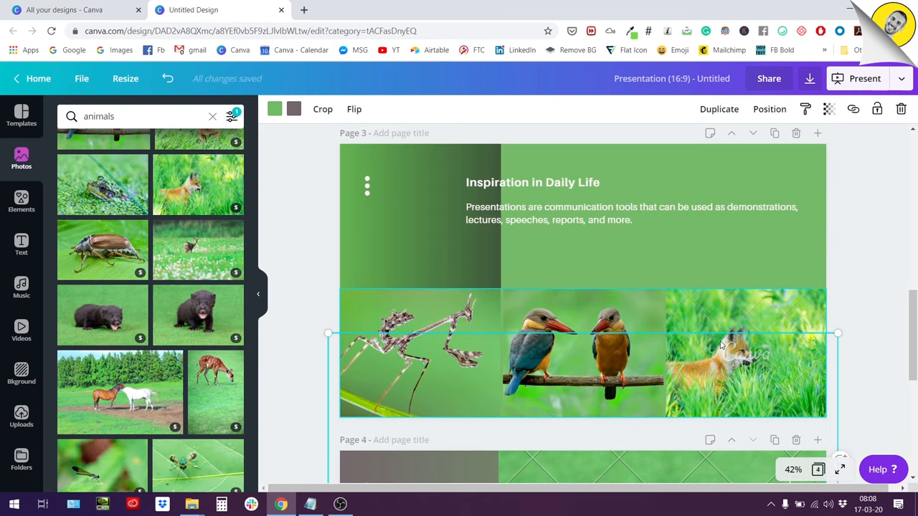